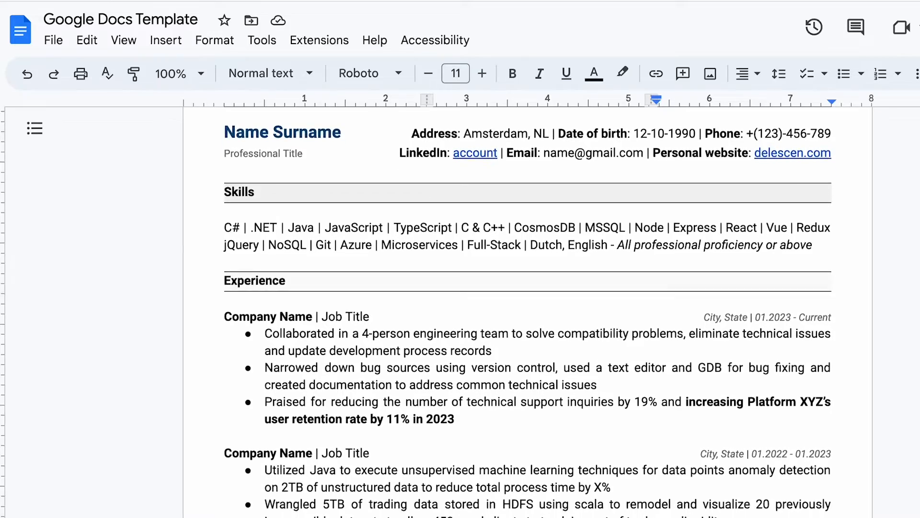
Scroll past the template resume and return to the Google Docs home page
{"action": "scroll", "scroll_direction": "down", "scroll_amount": 3}
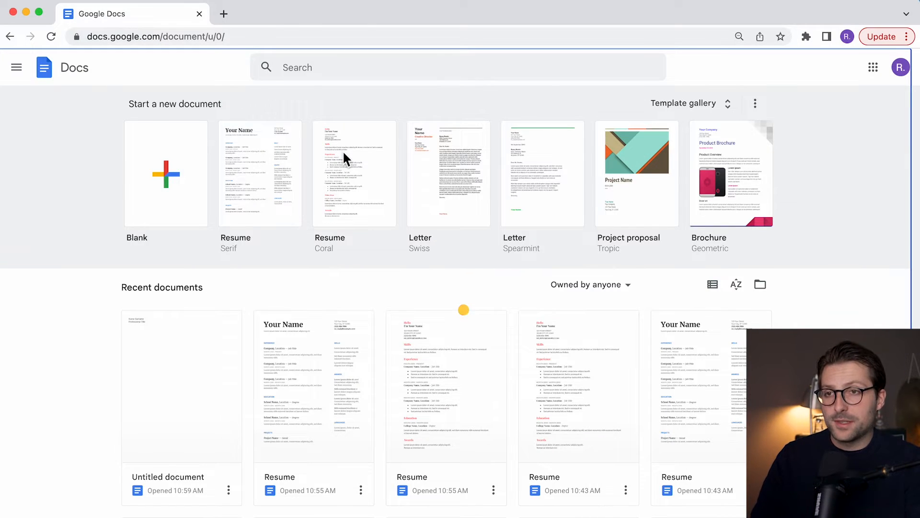
{"action": "left_click", "coordinate": [353, 173]}
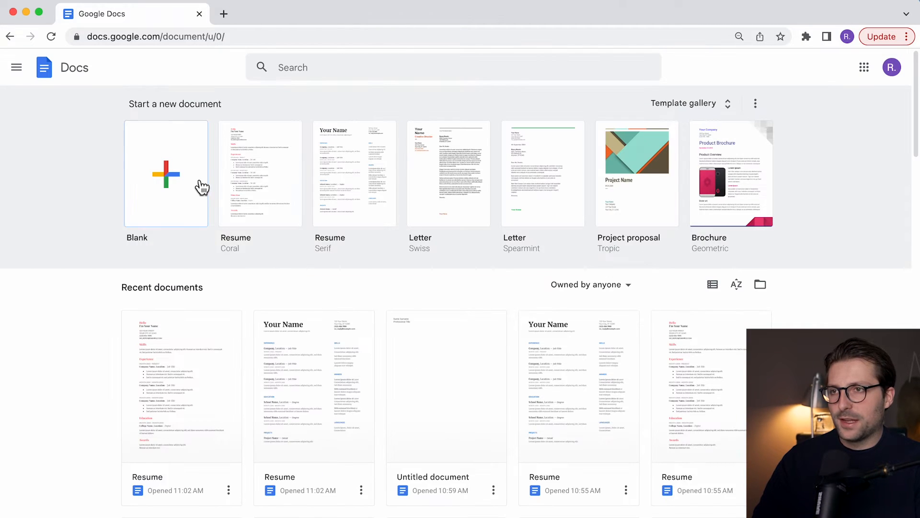
Create a blank document and set all four page margins to 0.5 inch via Page setup
{"action": "left_click", "coordinate": [166, 173]}
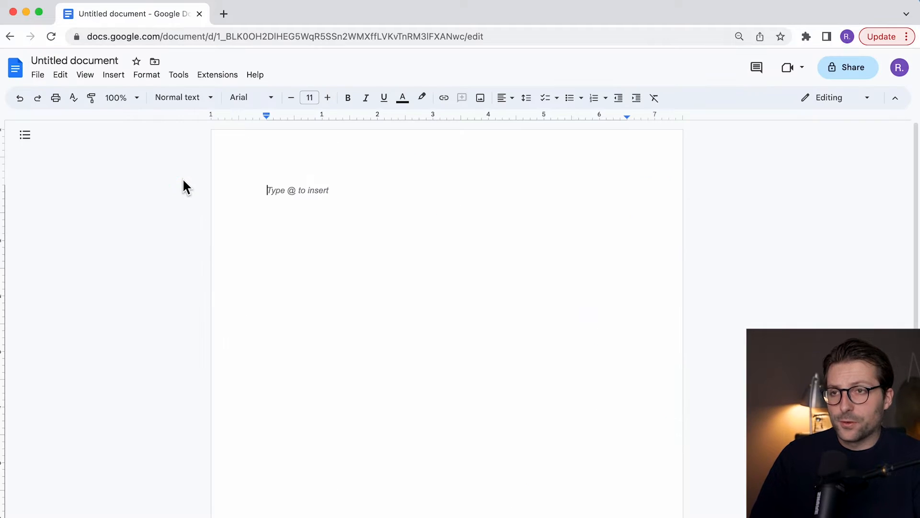
{"action": "left_click", "coordinate": [38, 75]}
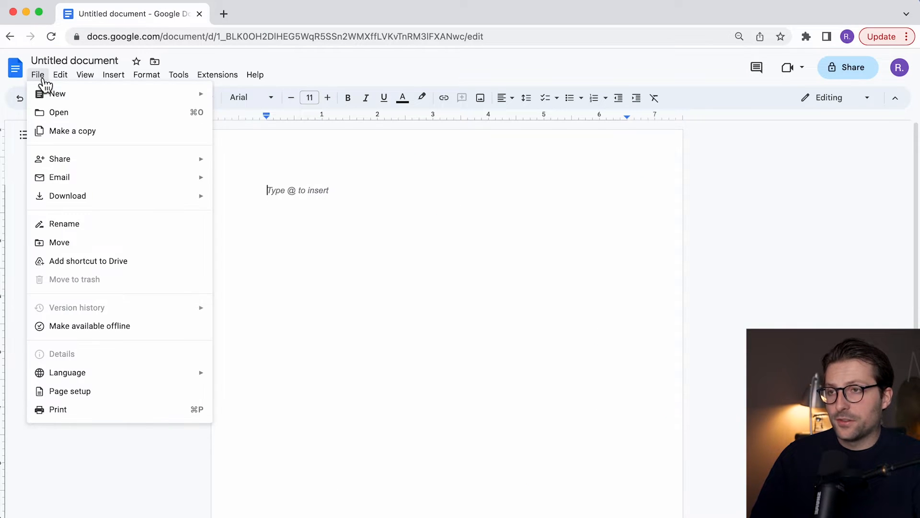
{"action": "left_click", "coordinate": [70, 391]}
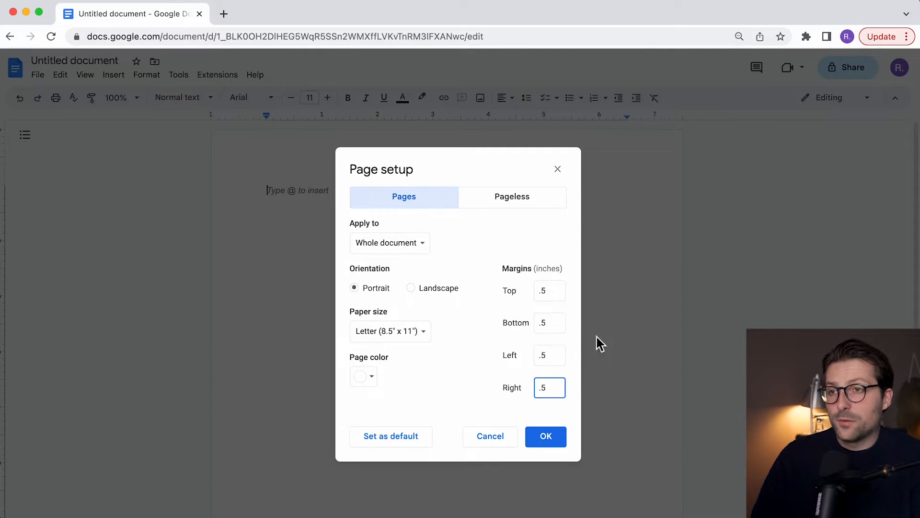
{"action": "left_click", "coordinate": [545, 436]}
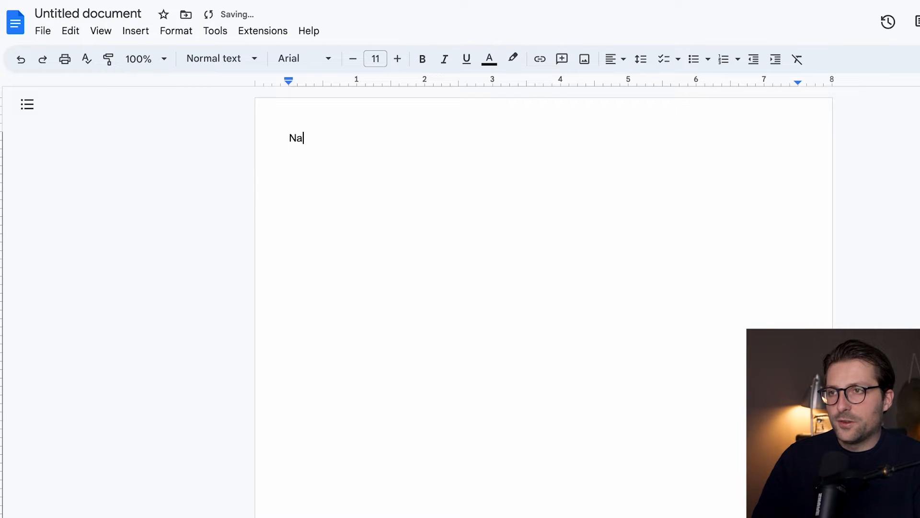
Type 'Name Surname' on line one and 'Professional Title' on line two
{"action": "type", "text": "me Surname"}
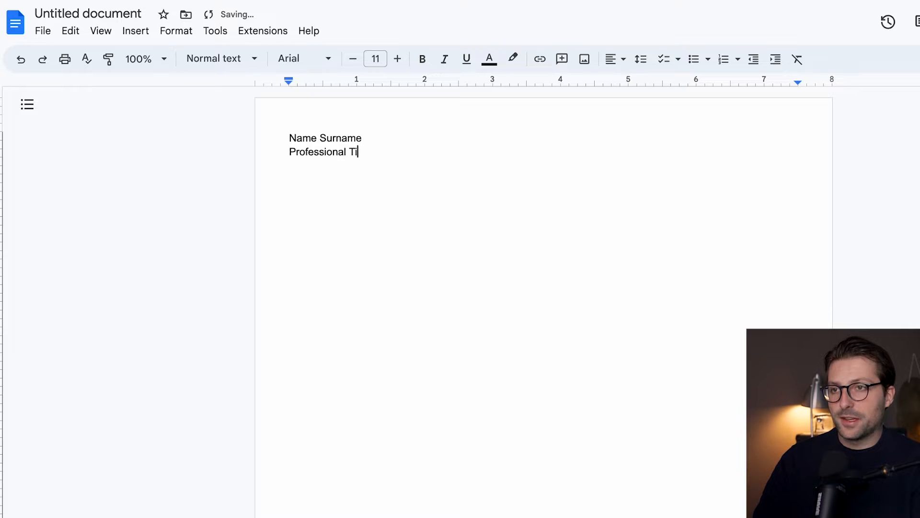
{"action": "type", "text": "tle"}
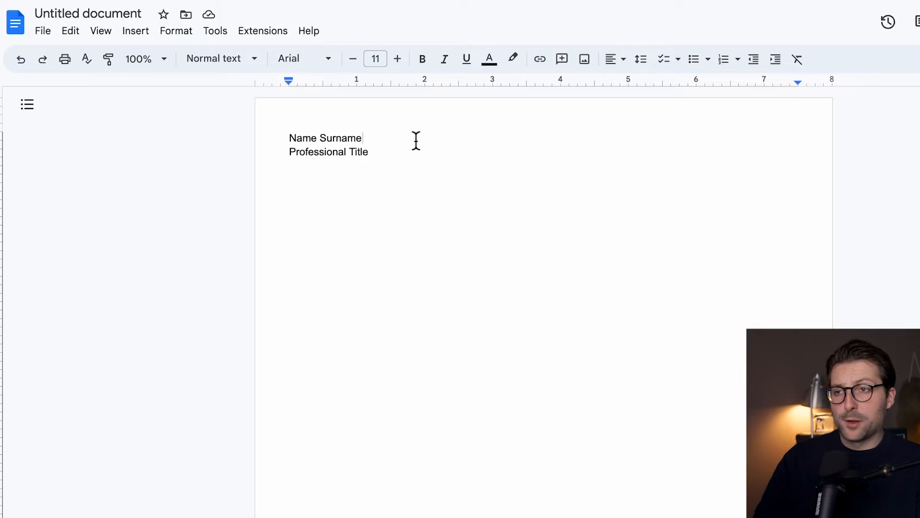
{"action": "mouse_move", "coordinate": [560, 148]}
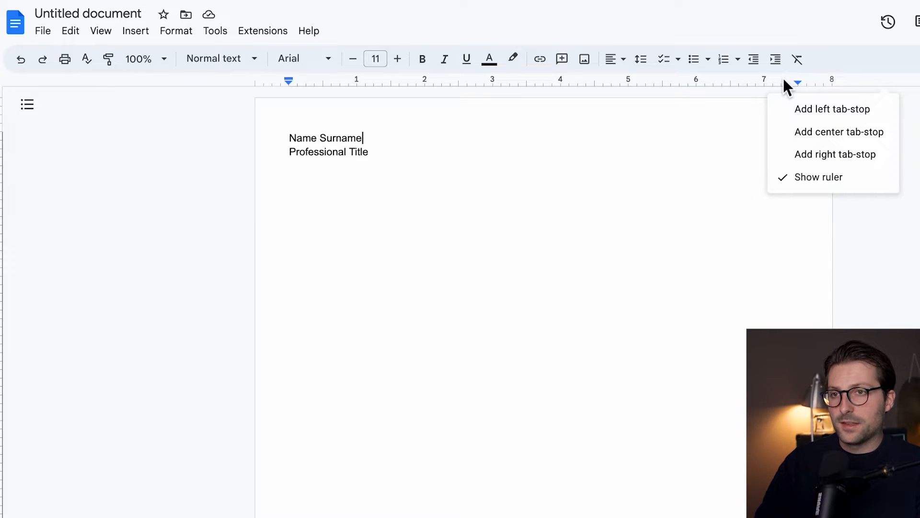
Add a right tab stop and type 'Address: Amsterdam, NL | Date of birth: 12-10-1990 | Phone: +(123)-456-789'
{"action": "left_click", "coordinate": [833, 154]}
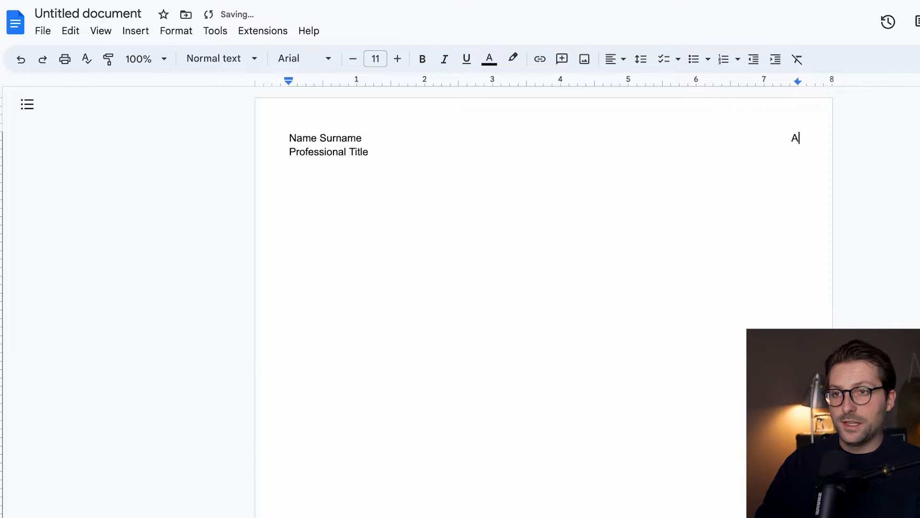
{"action": "type", "text": "ddress: Amsterdam"}
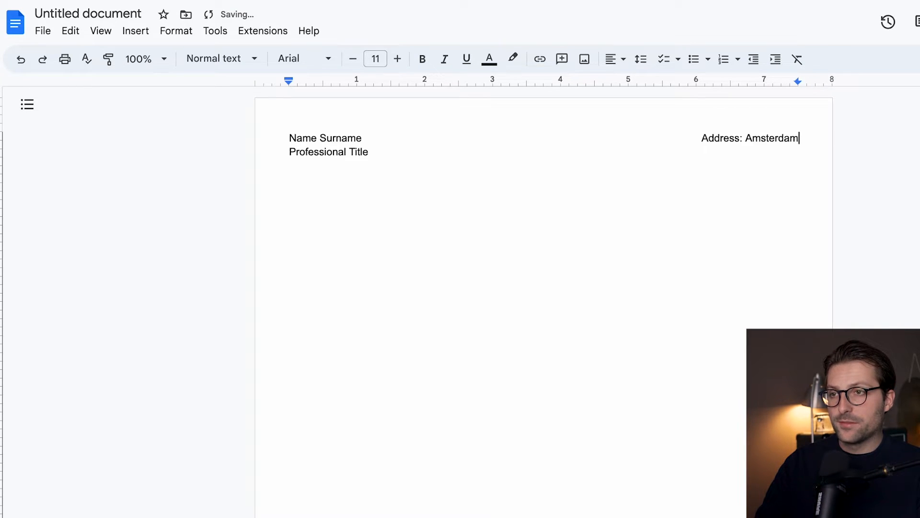
{"action": "type", "text": ", NL | Date of bir"}
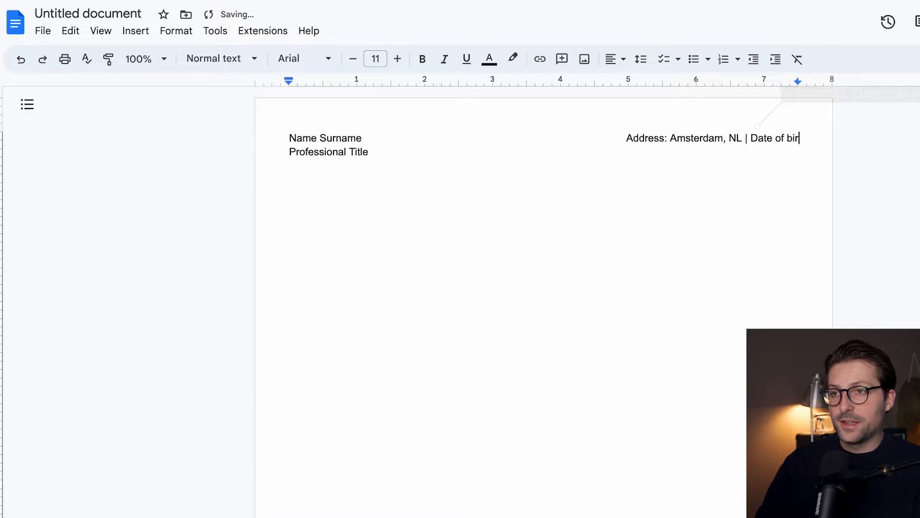
{"action": "type", "text": "th: 12-10-1"}
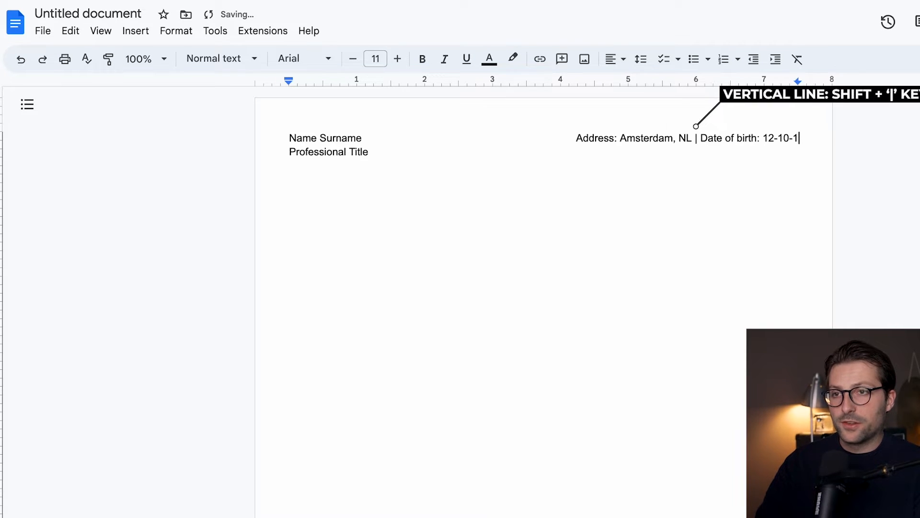
{"action": "type", "text": "990 | Phone: +"}
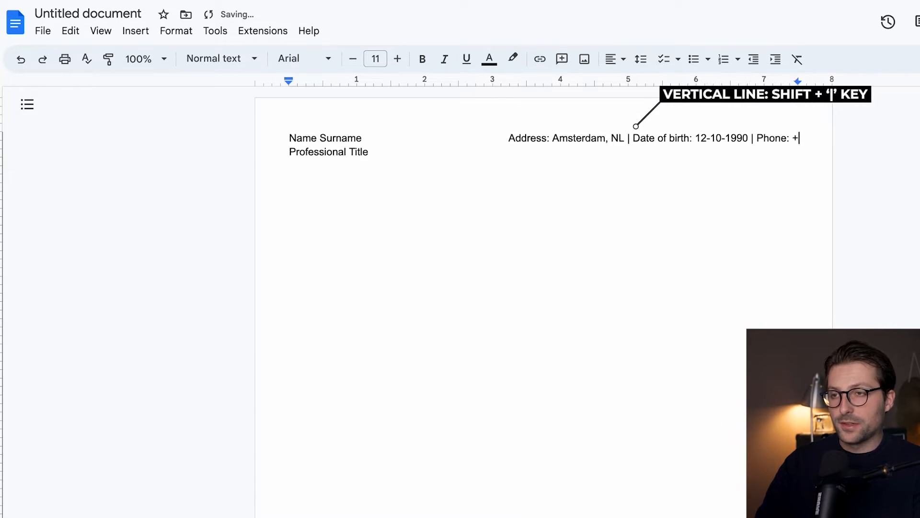
{"action": "type", "text": "(123)-456-789"}
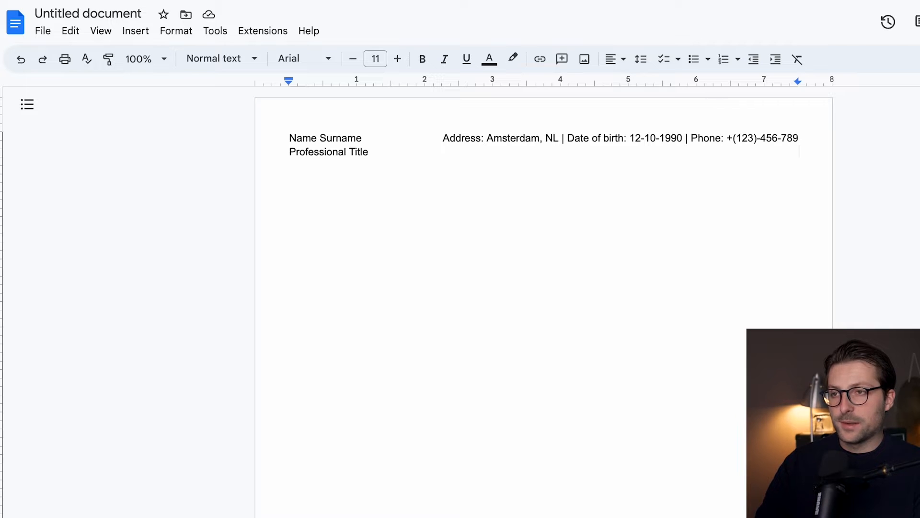
Type the second contact line: LinkedIn account, name@gmail email, and website delescen.com
{"action": "type", "text": "LinkedIn: accou"}
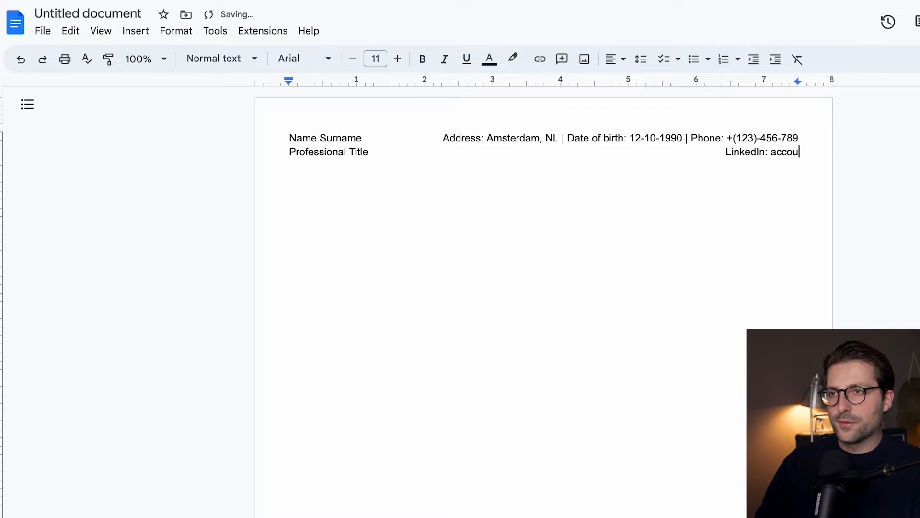
{"action": "type", "text": "nt | Email: name@gmail.com | Personal"}
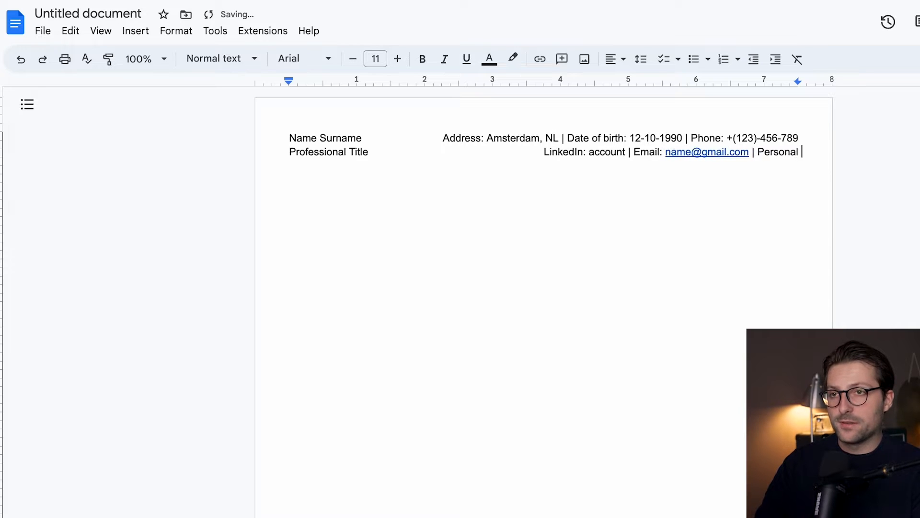
{"action": "type", "text": "website: delesce"}
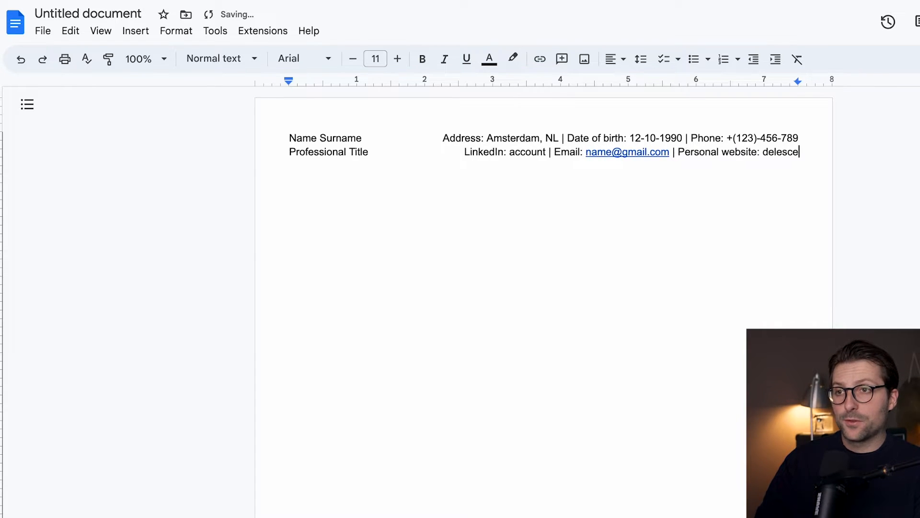
{"action": "type", "text": "n.com"}
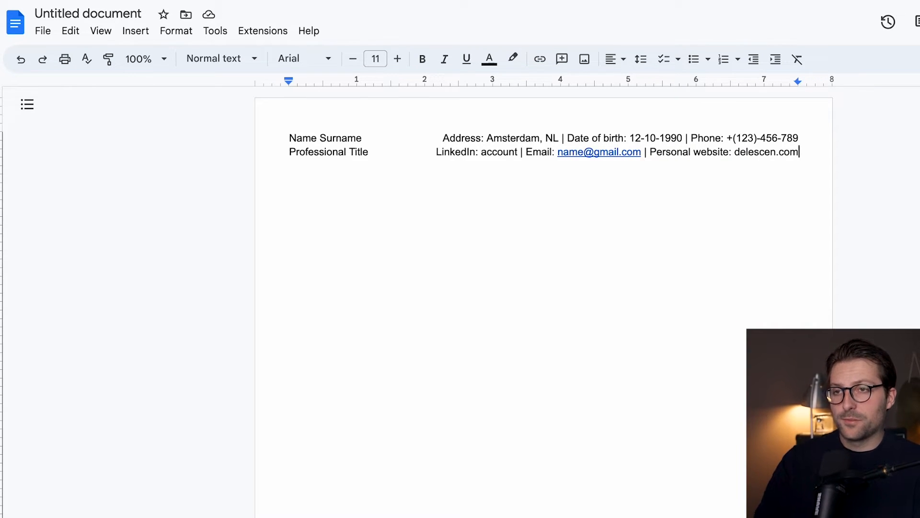
Select all header text, set single line spacing, and bring the font size to 11
{"action": "key", "text": "ctrl+a"}
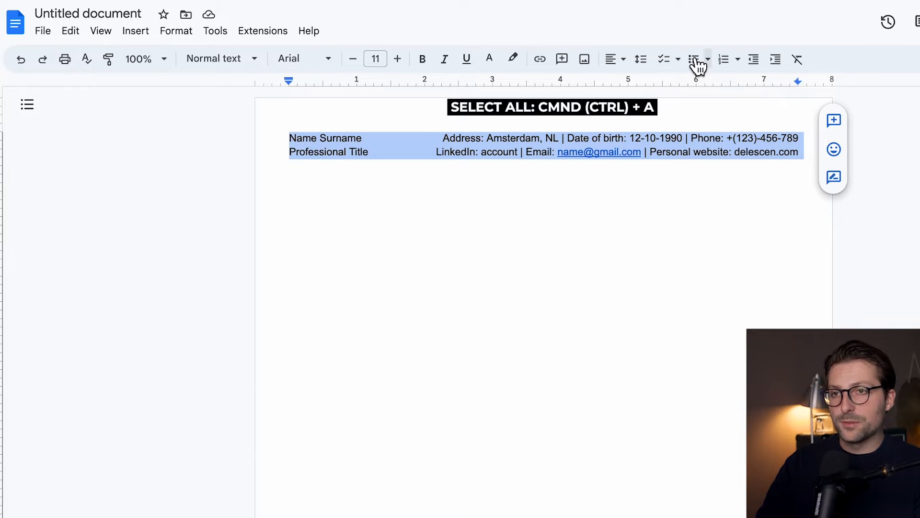
{"action": "left_click", "coordinate": [641, 58]}
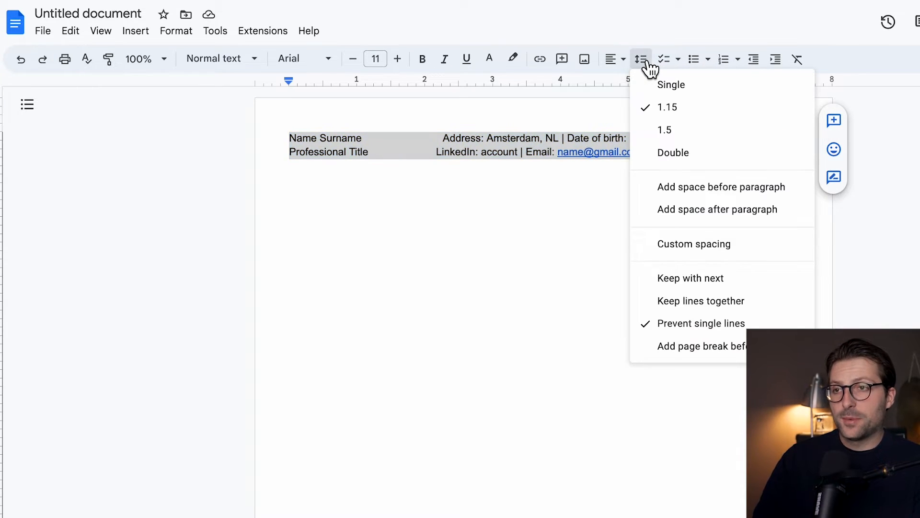
{"action": "mouse_move", "coordinate": [664, 107]}
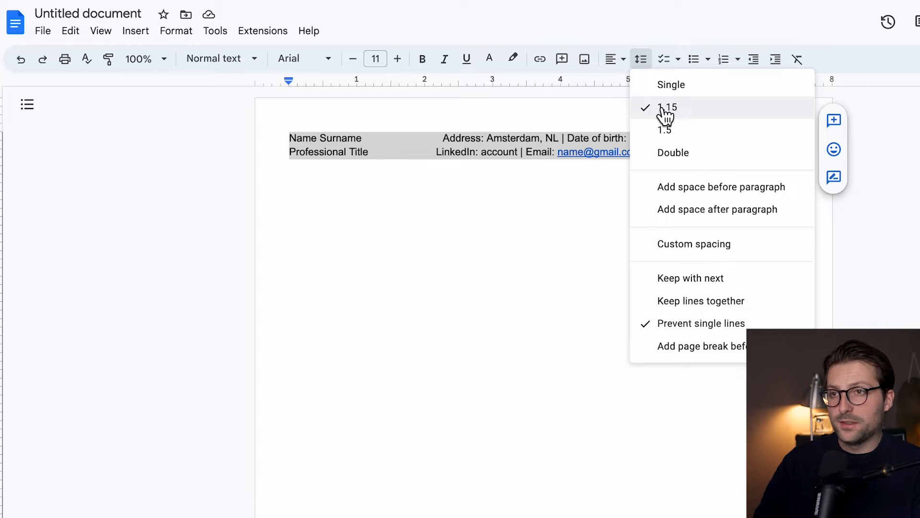
{"action": "mouse_move", "coordinate": [675, 91]}
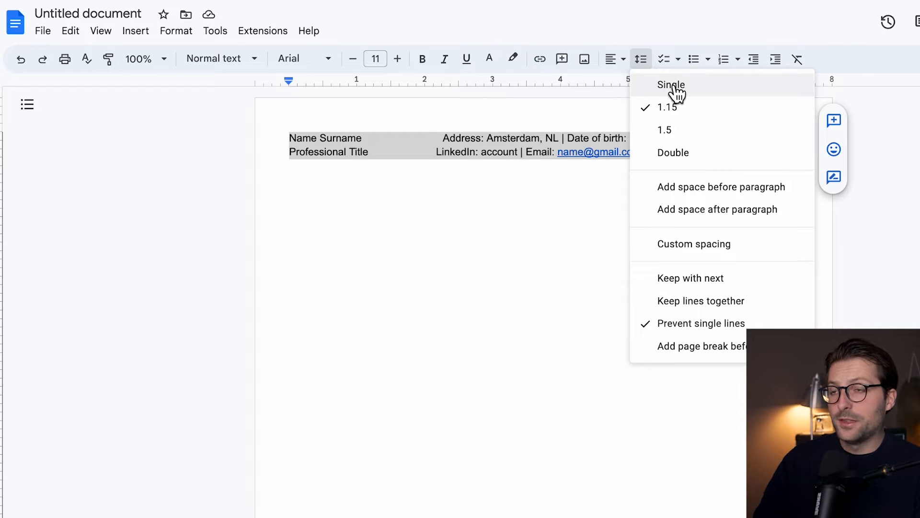
{"action": "left_click", "coordinate": [671, 84]}
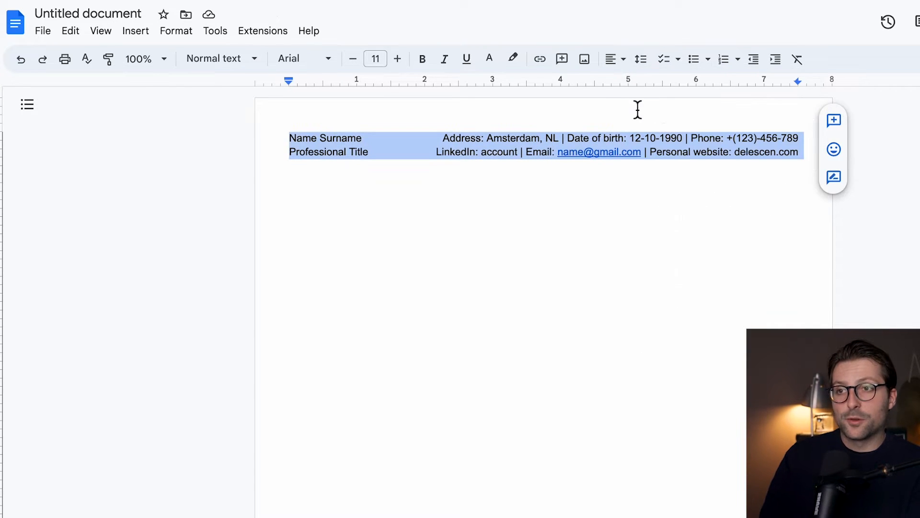
{"action": "left_click", "coordinate": [352, 59]}
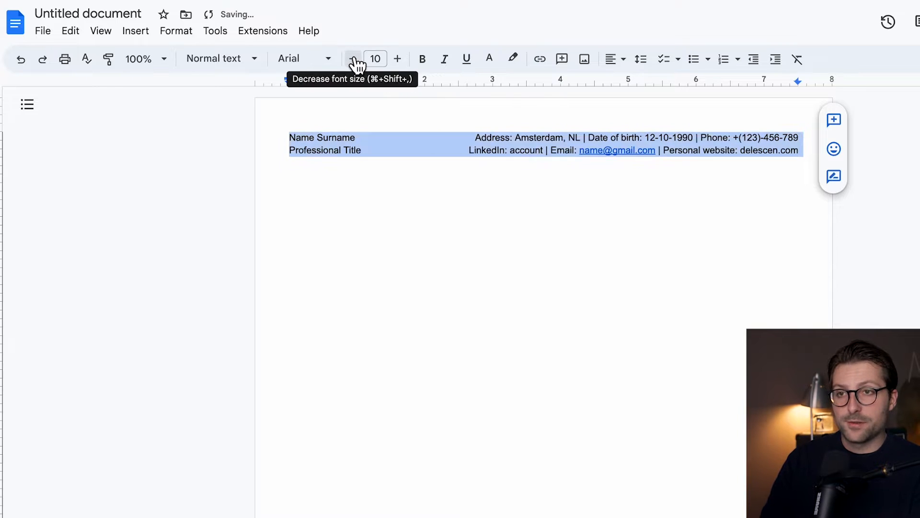
{"action": "left_click", "coordinate": [353, 59]}
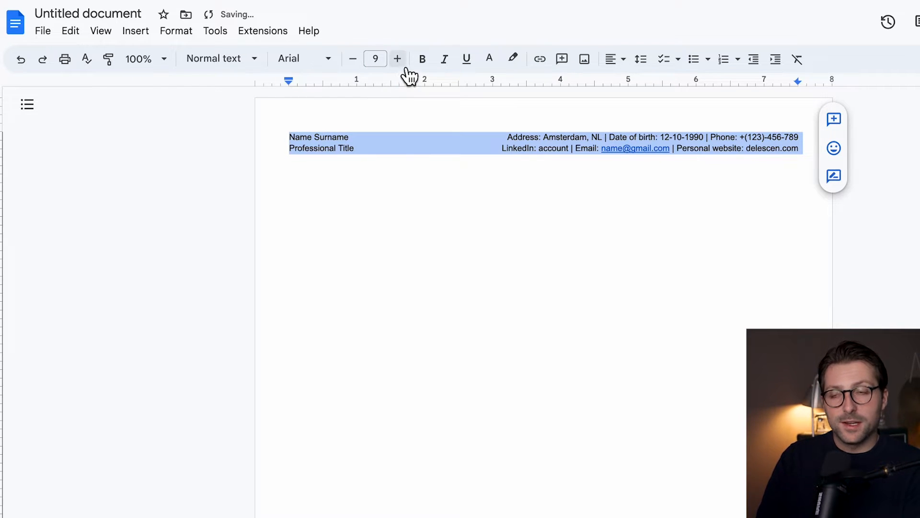
{"action": "left_click", "coordinate": [397, 58]}
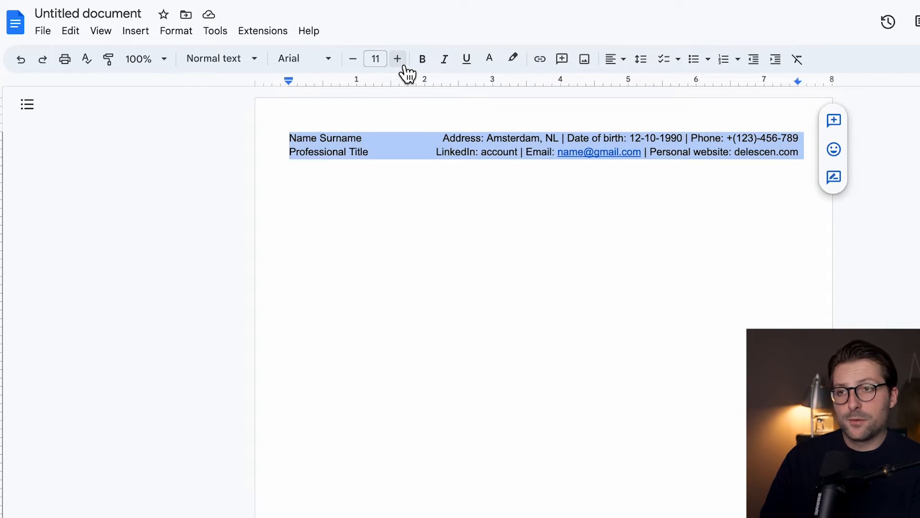
{"action": "mouse_move", "coordinate": [333, 71]}
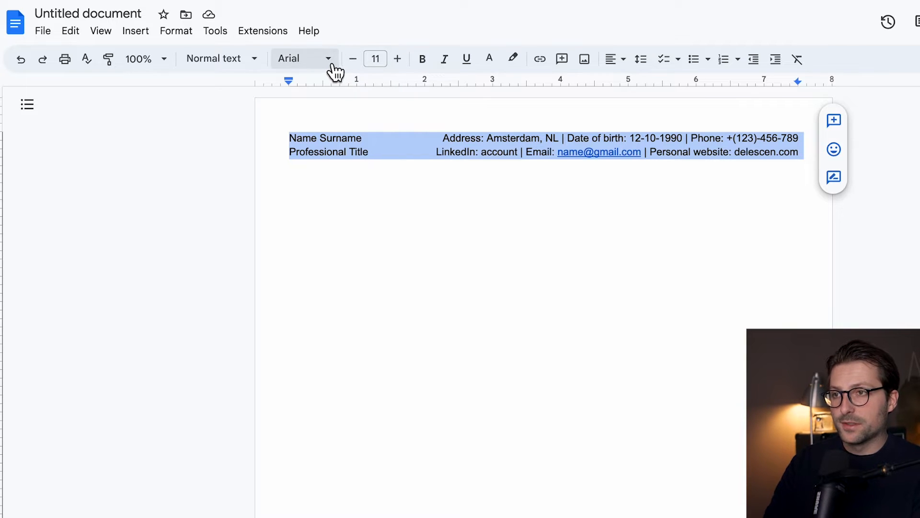
Apply the Roboto font to the header text from More fonts
{"action": "left_click", "coordinate": [327, 58]}
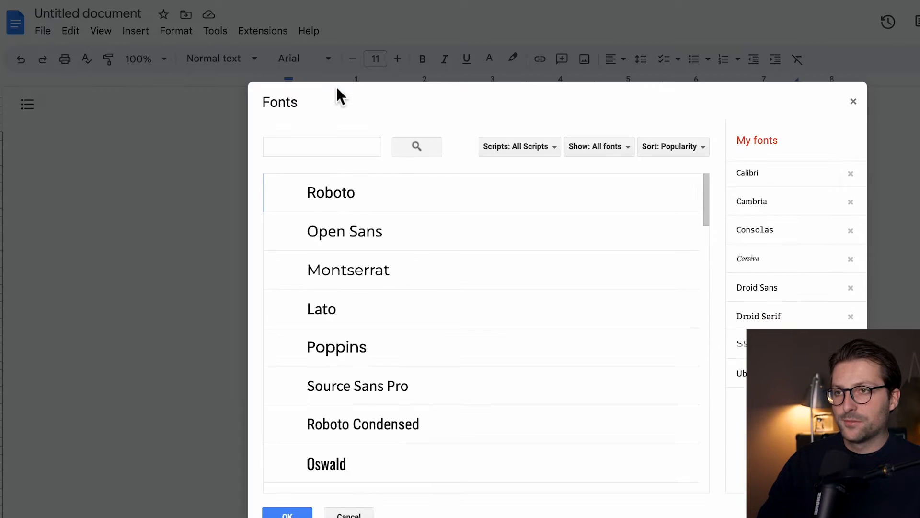
{"action": "type", "text": "Roboto"}
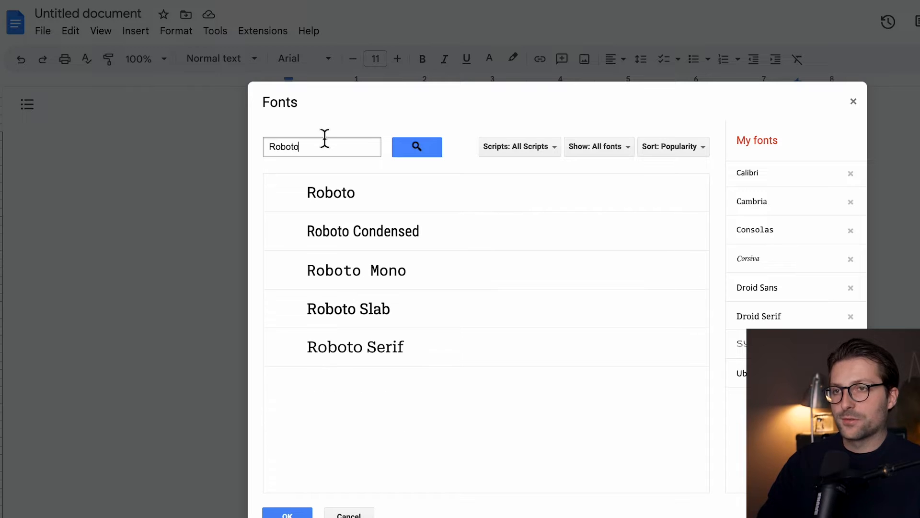
{"action": "left_click", "coordinate": [330, 191]}
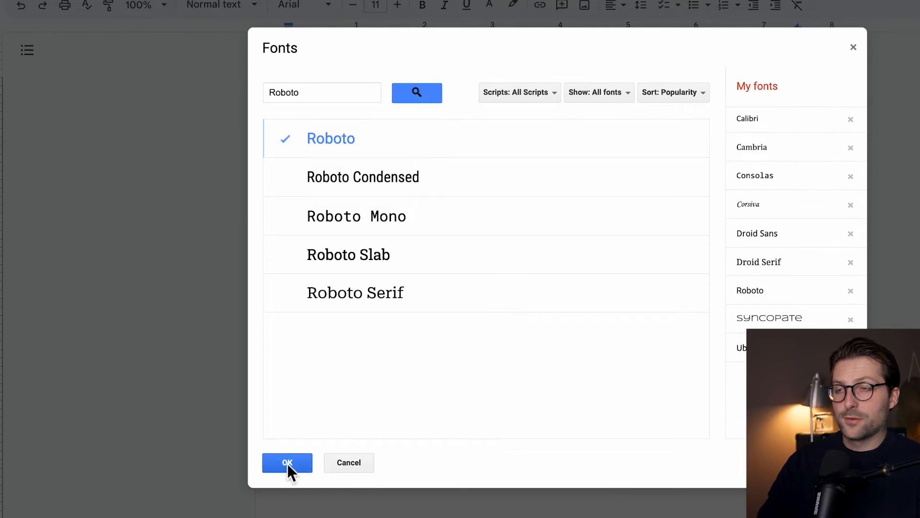
{"action": "left_click", "coordinate": [287, 463]}
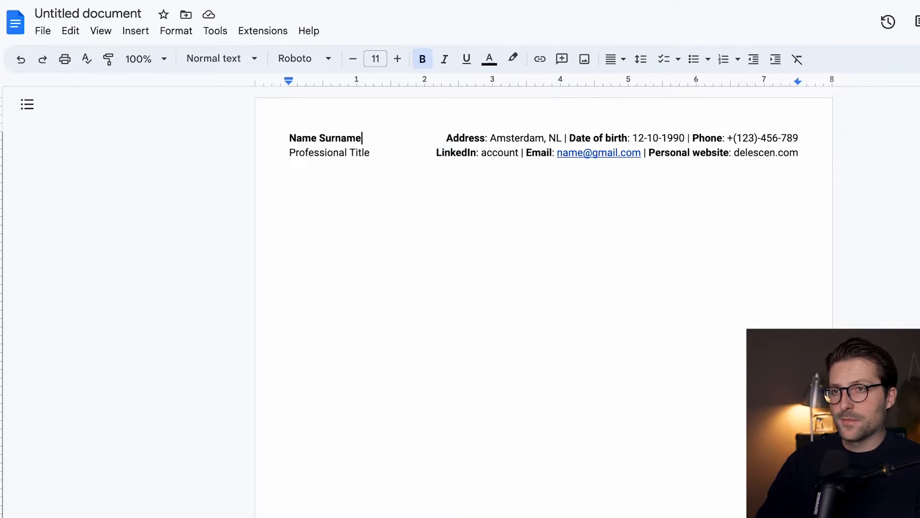
Enlarge the name in dark blue #074476, and make the title grey and smaller
{"action": "double_click", "coordinate": [325, 138]}
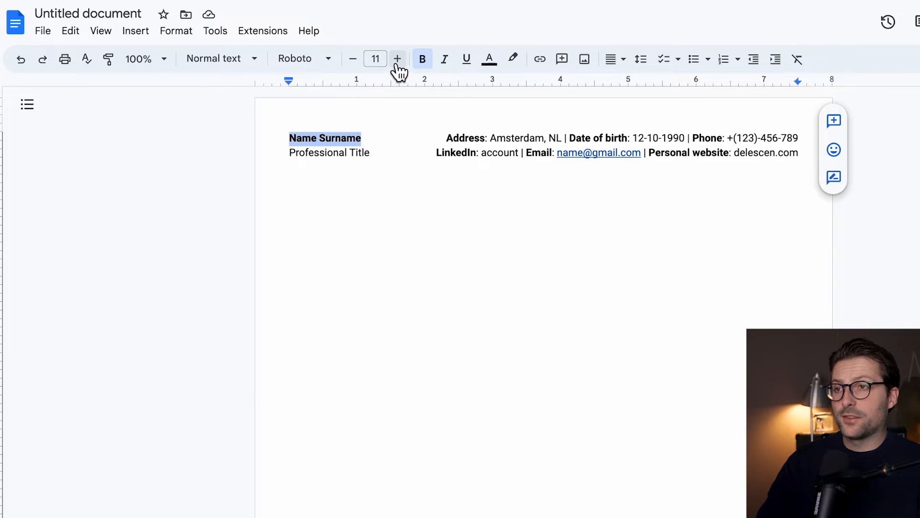
{"action": "left_click", "coordinate": [397, 59]}
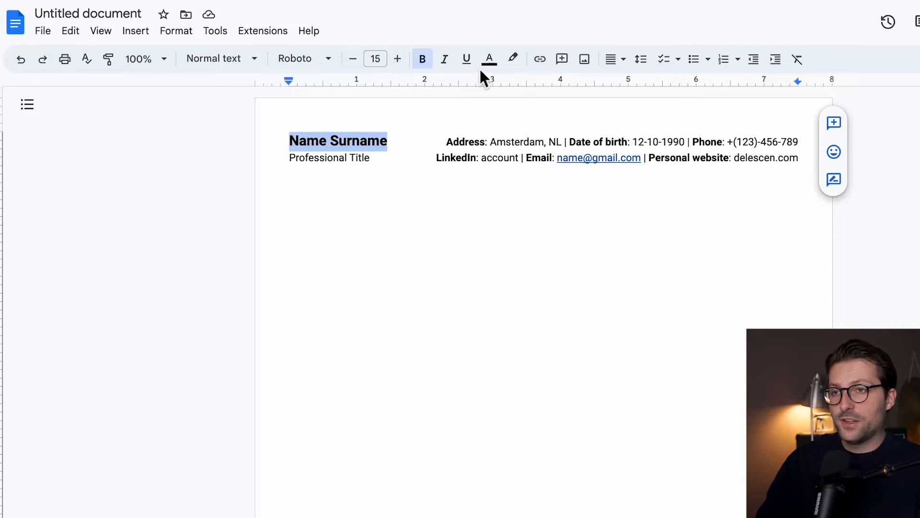
{"action": "left_click", "coordinate": [496, 58]}
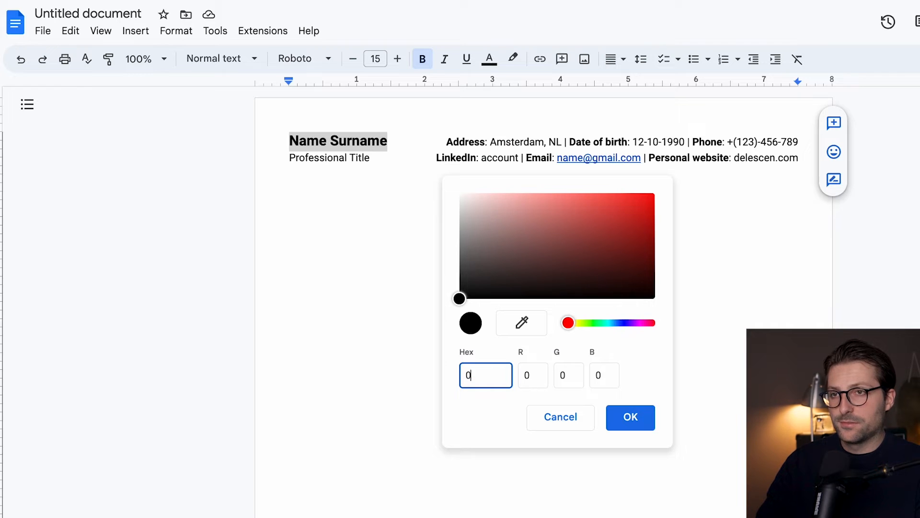
{"action": "type", "text": "074476"}
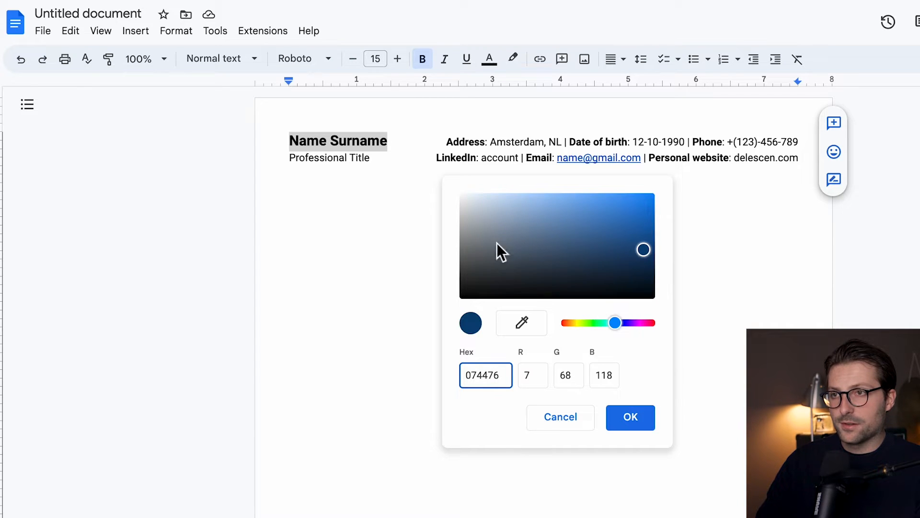
{"action": "left_click", "coordinate": [629, 417]}
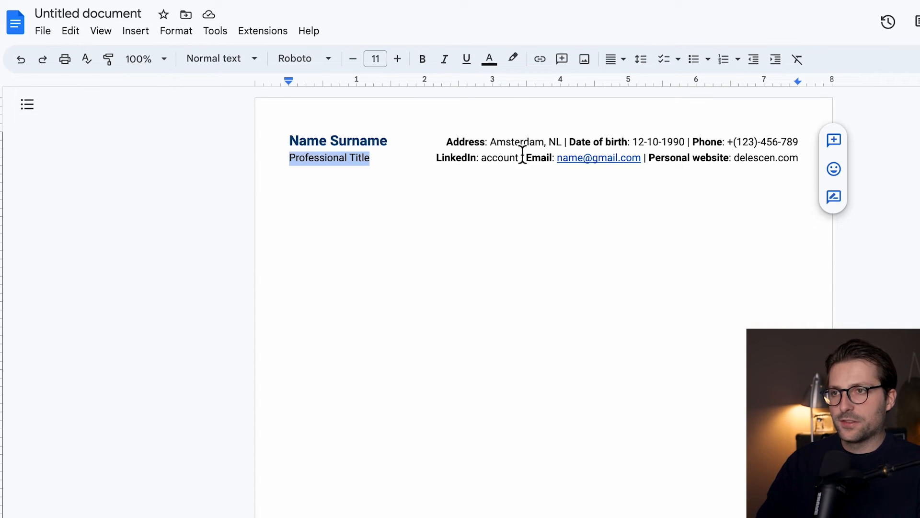
{"action": "left_click", "coordinate": [488, 59]}
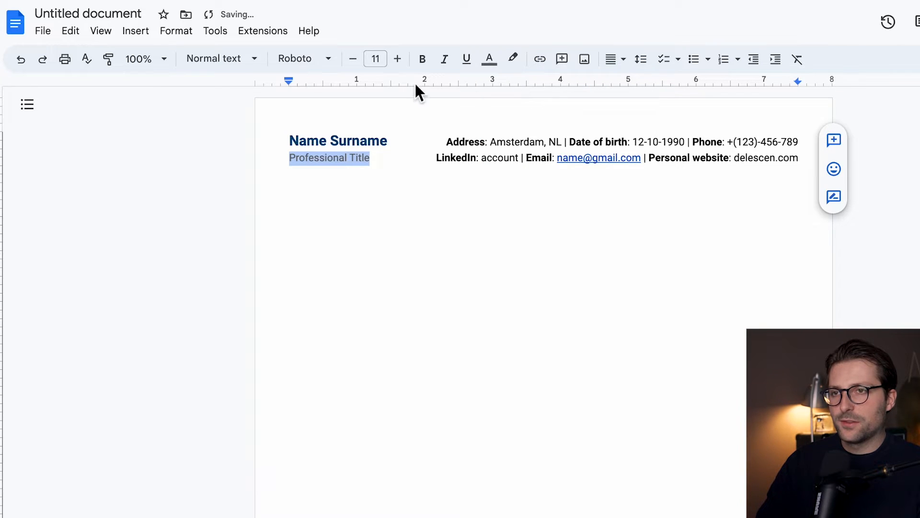
{"action": "left_click", "coordinate": [352, 58]}
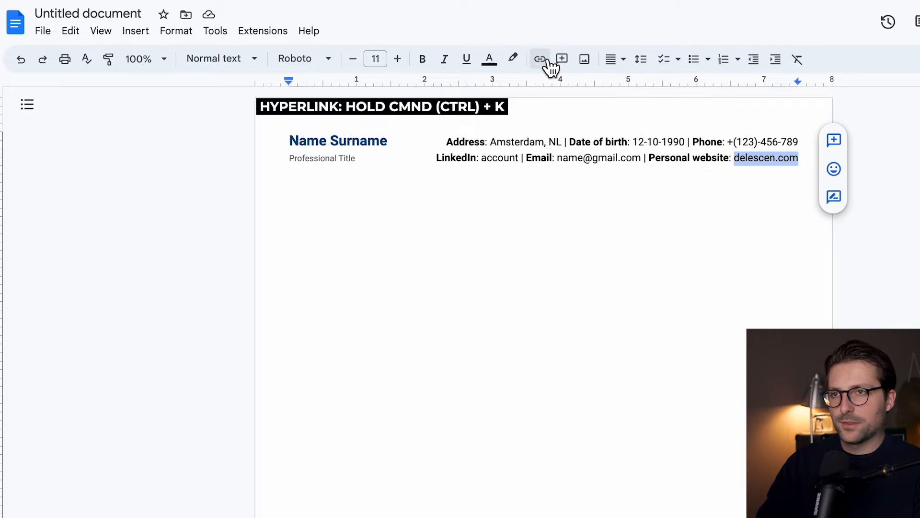
Link the website text to delescen.com and check the LinkedIn 'account' link
{"action": "left_click", "coordinate": [541, 59]}
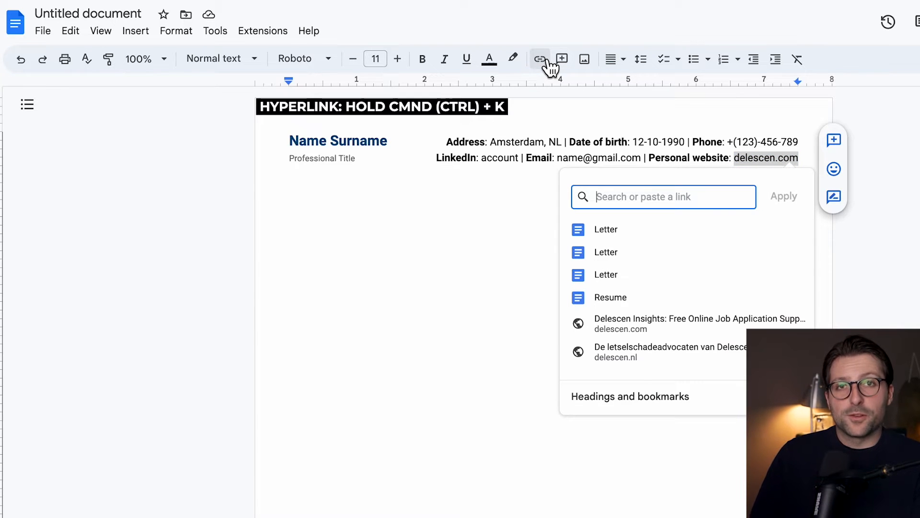
{"action": "type", "text": "delescen."}
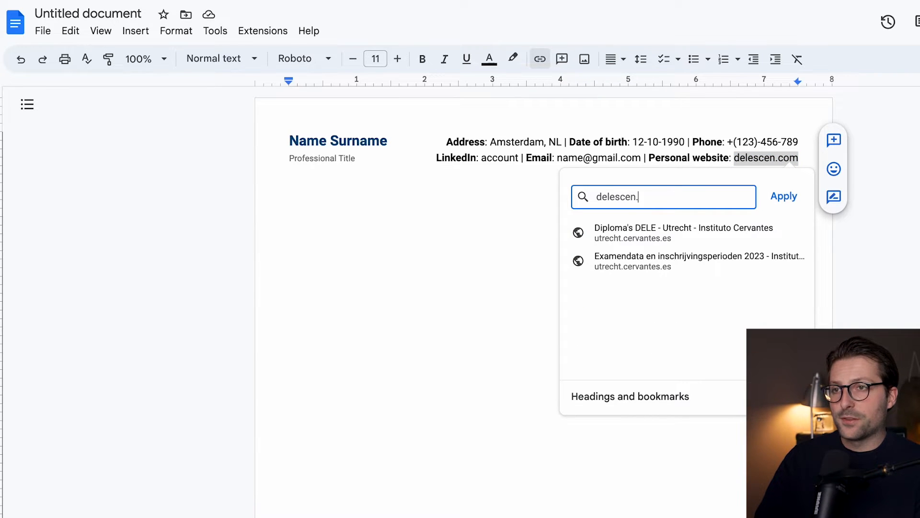
{"action": "type", "text": "com"}
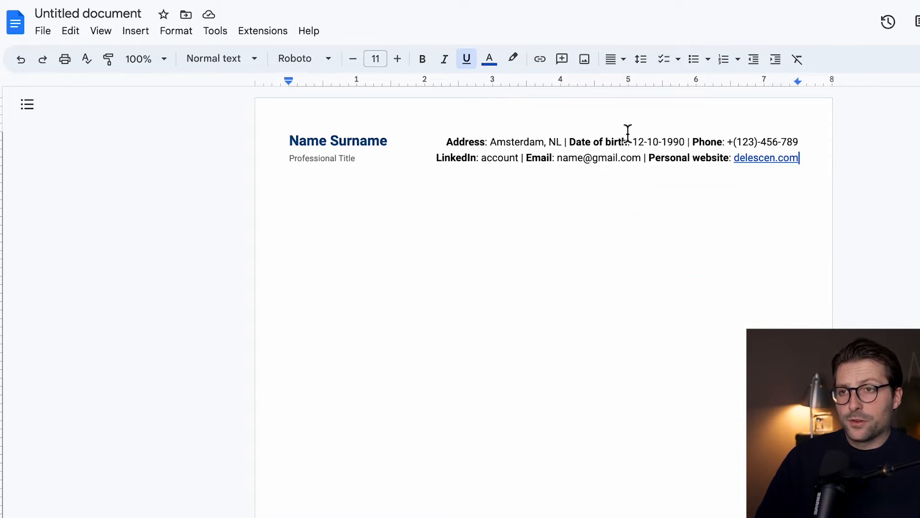
{"action": "mouse_move", "coordinate": [518, 157]}
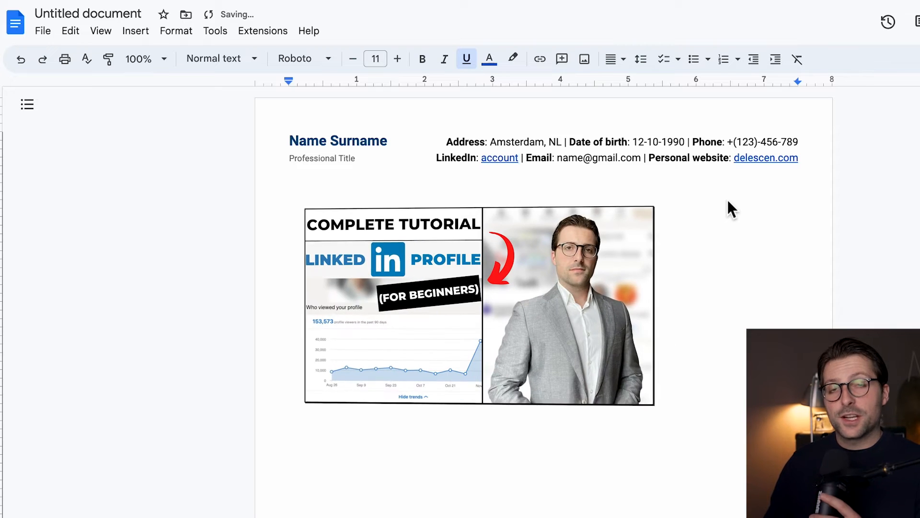
{"action": "left_click", "coordinate": [515, 157]}
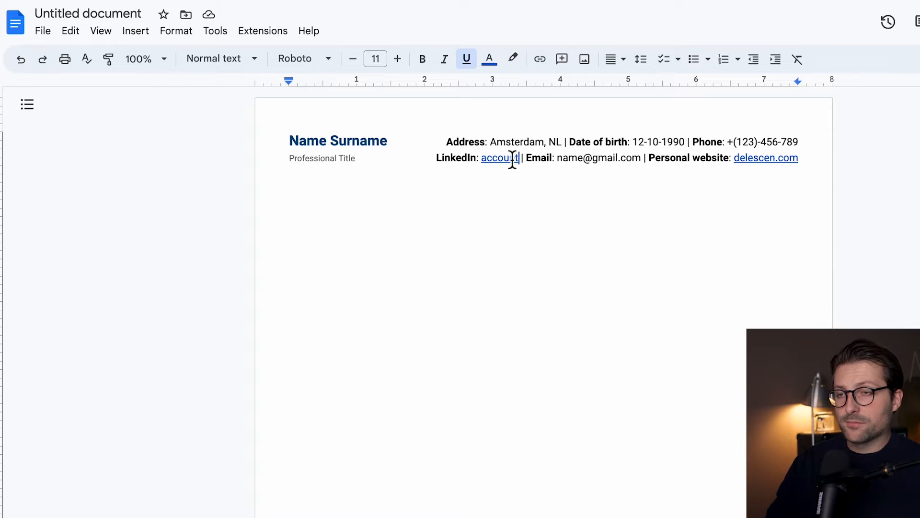
{"action": "left_click", "coordinate": [498, 157]}
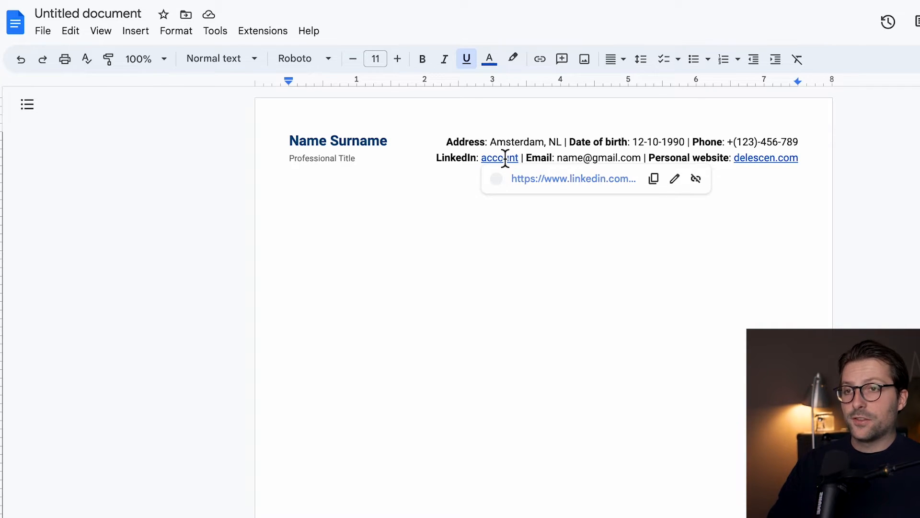
{"action": "mouse_move", "coordinate": [499, 158]}
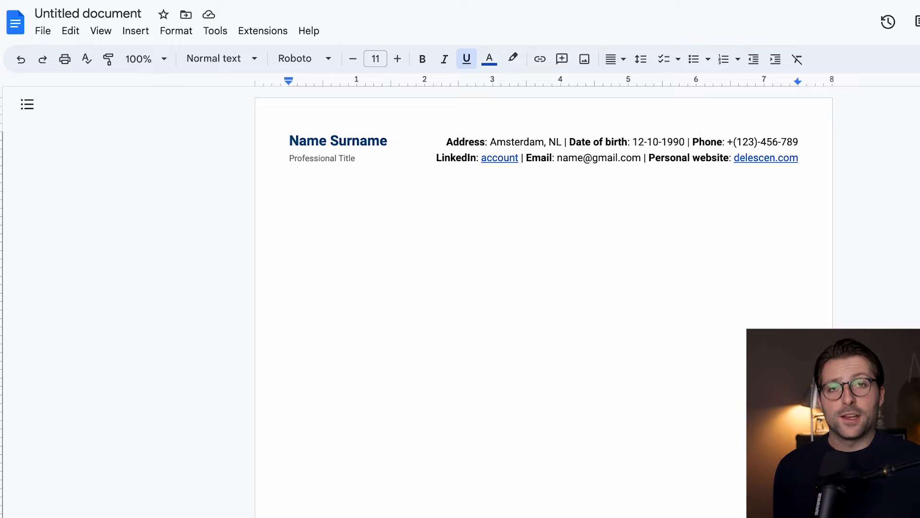
Type Skills, Experience, Education and Projects as separate lines below the header
{"action": "left_click", "coordinate": [797, 157]}
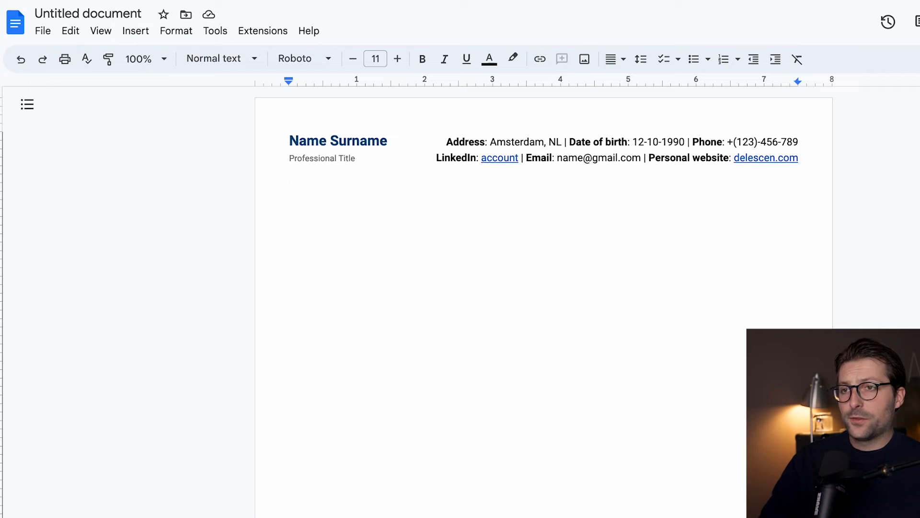
{"action": "type", "text": "Skills"}
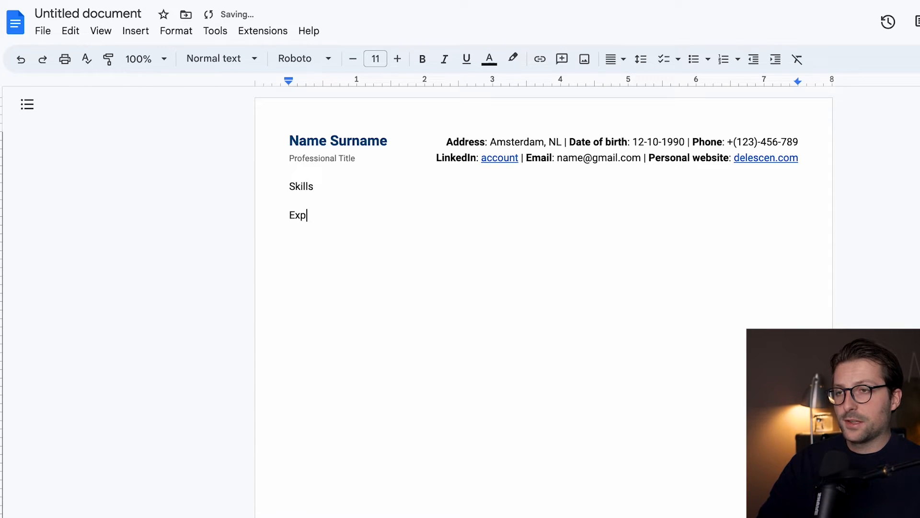
{"action": "type", "text": "erience"}
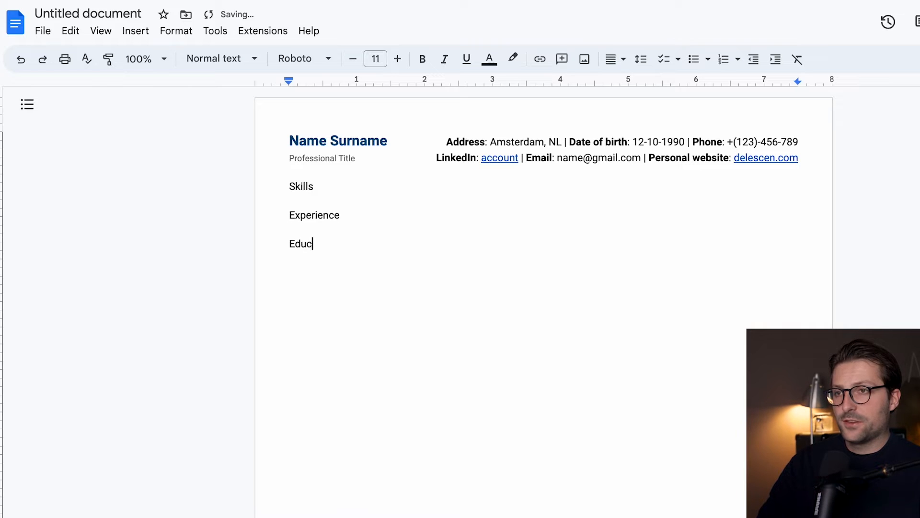
{"action": "type", "text": "ation"}
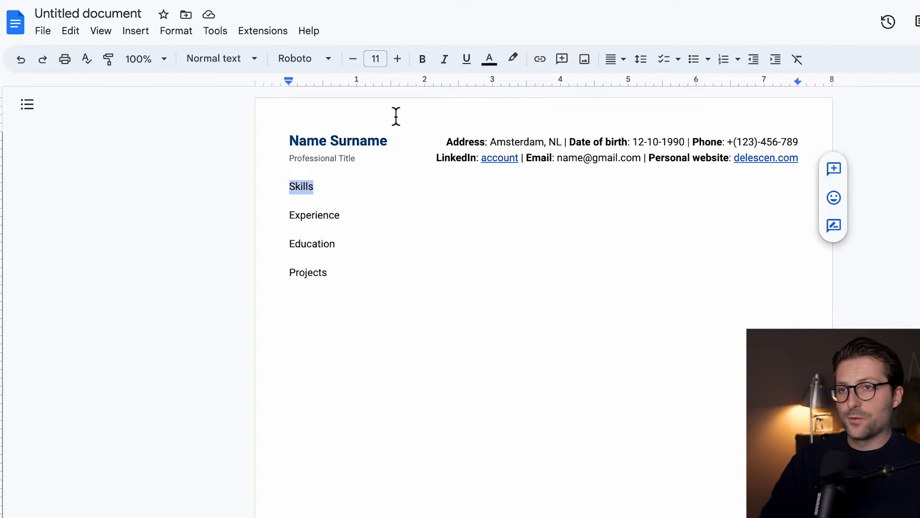
Give the headings top and bottom borders, 1 pt padding and a light grey #fafafa background
{"action": "left_click", "coordinate": [175, 30]}
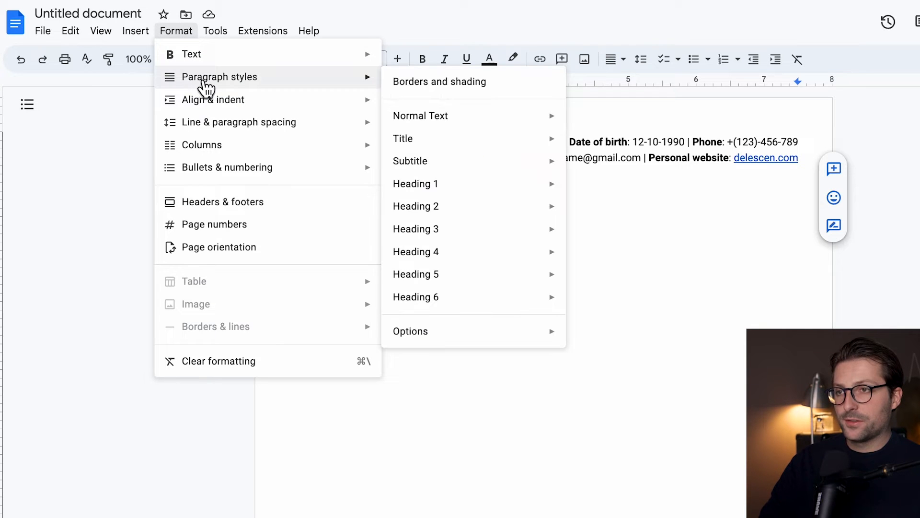
{"action": "left_click", "coordinate": [439, 82]}
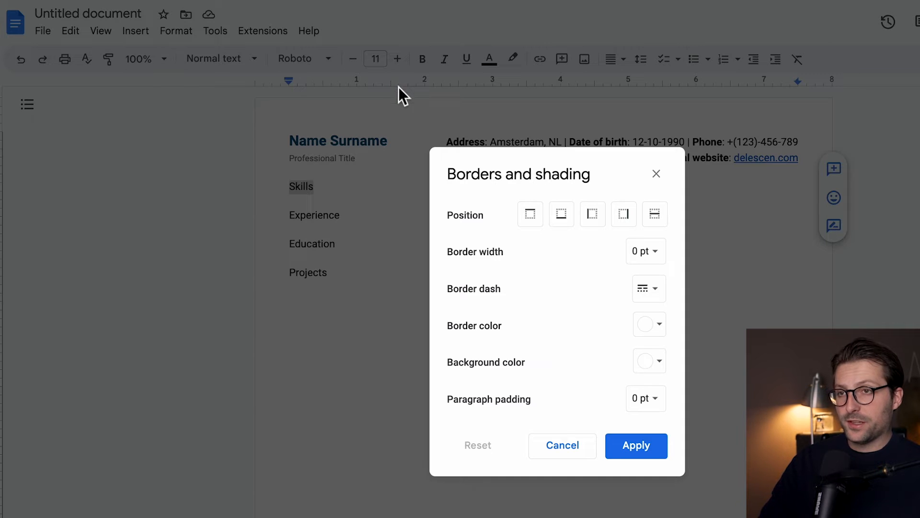
{"action": "left_click", "coordinate": [529, 214]}
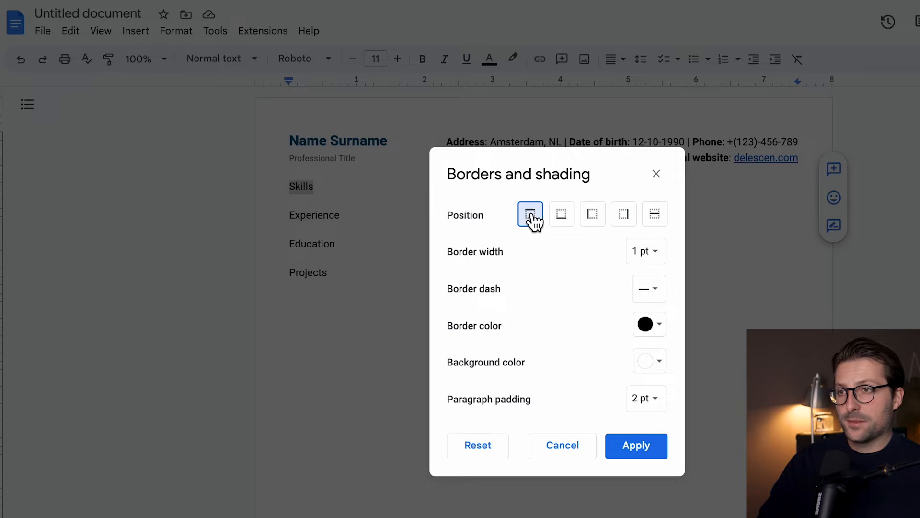
{"action": "left_click", "coordinate": [560, 213]}
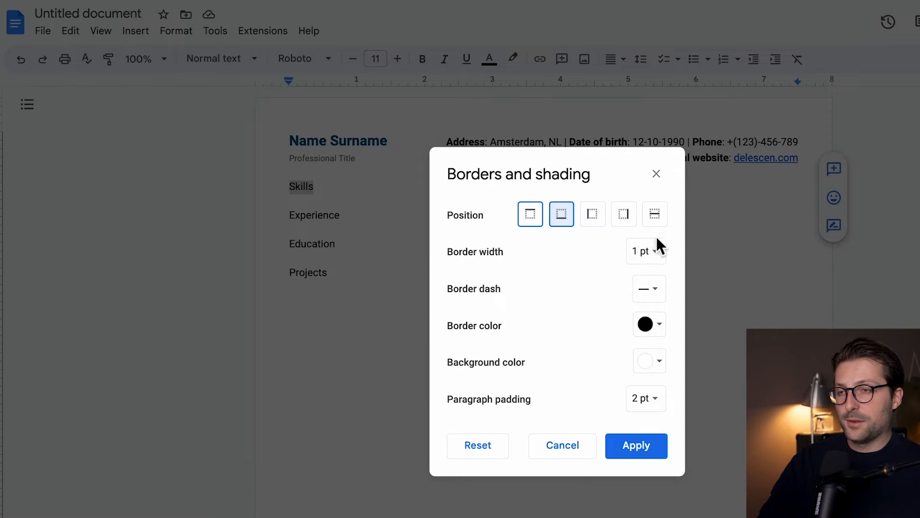
{"action": "left_click", "coordinate": [646, 399]}
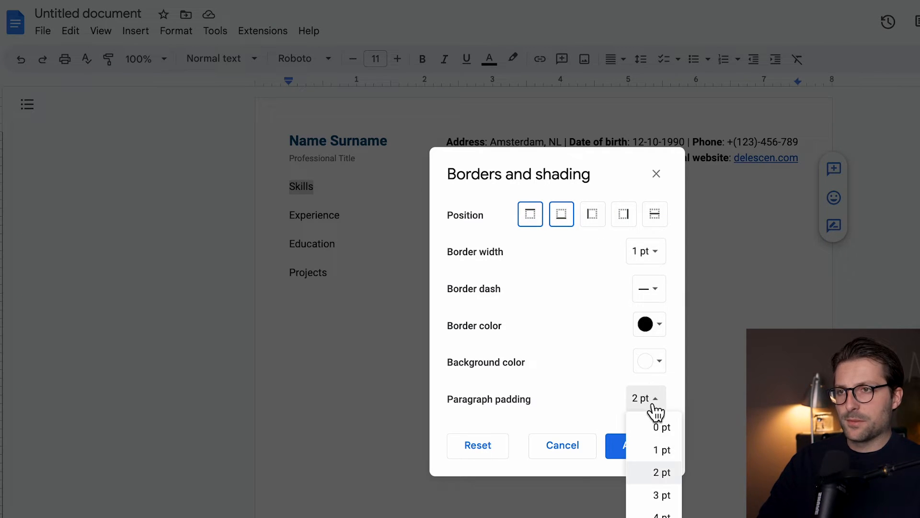
{"action": "left_click", "coordinate": [662, 450]}
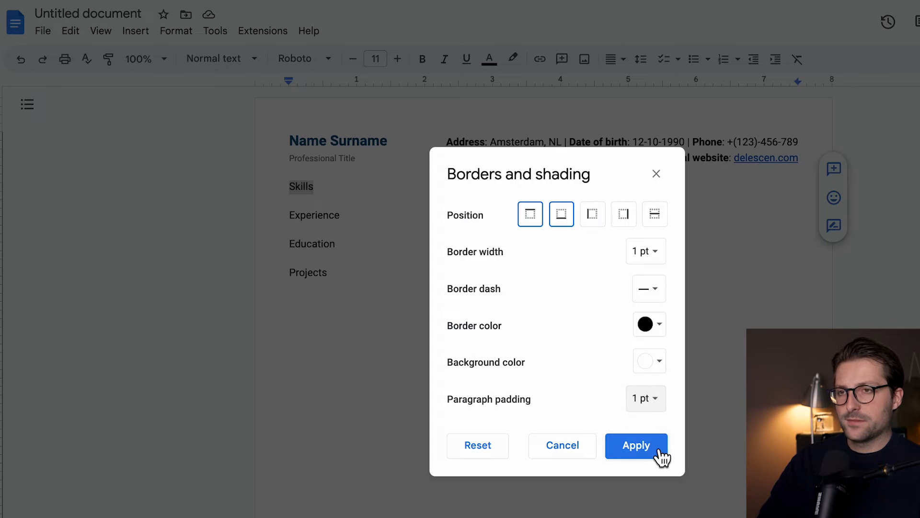
{"action": "left_click", "coordinate": [648, 360]}
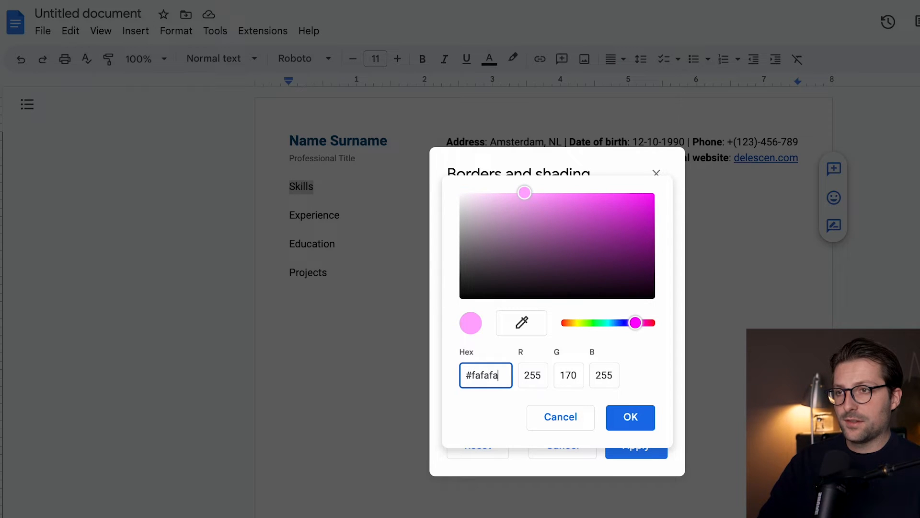
{"action": "left_click", "coordinate": [630, 417]}
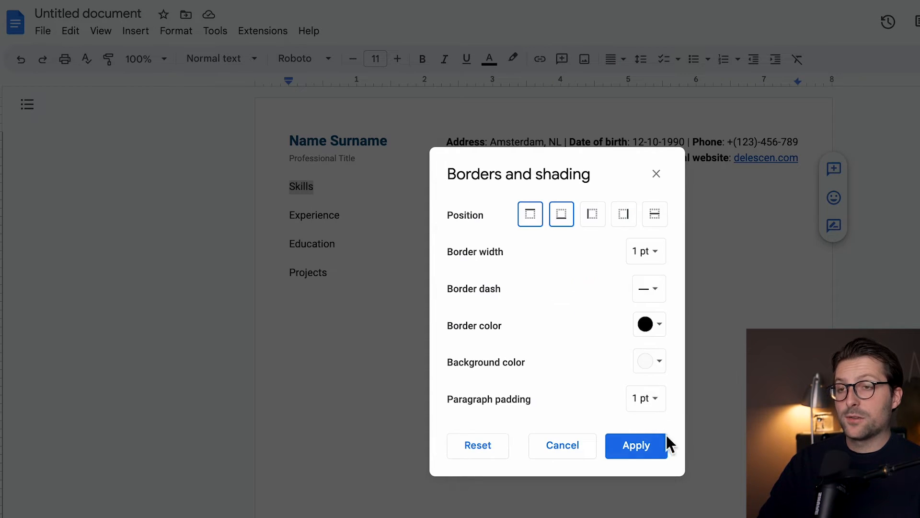
{"action": "left_click", "coordinate": [635, 444]}
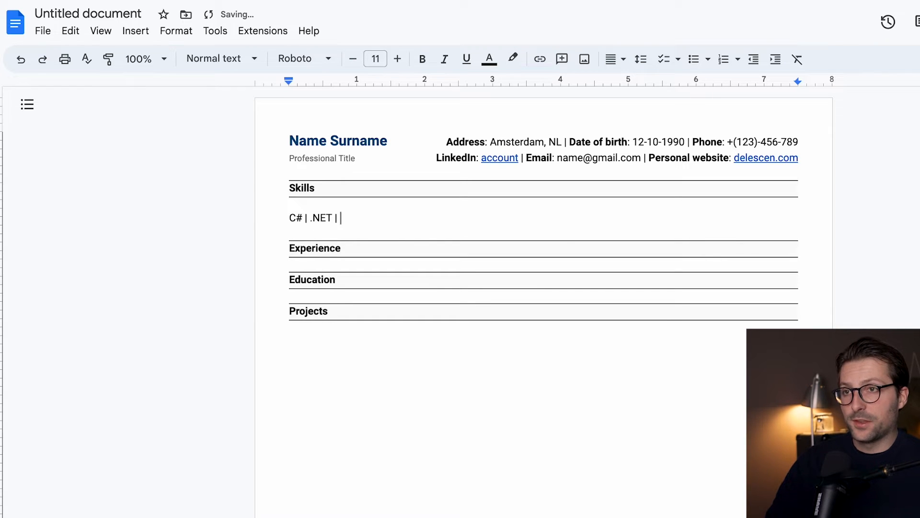
Type the pipe-separated skills from Java to Full-Stack, then 'Dutch, English - All professional proficiency'
{"action": "type", "text": "Java | JavaScript | TypeScript | C & C++ | CosmosDB"}
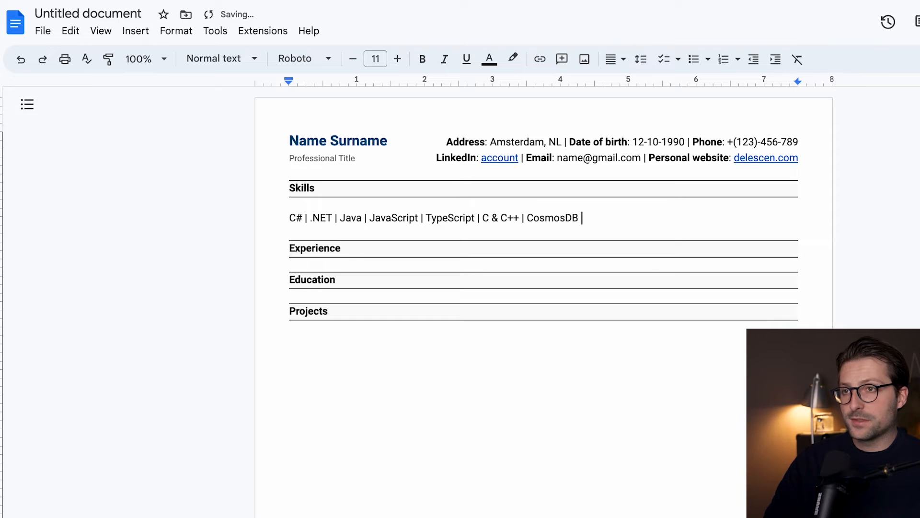
{"action": "type", "text": "| MSSQL | Node | Express"}
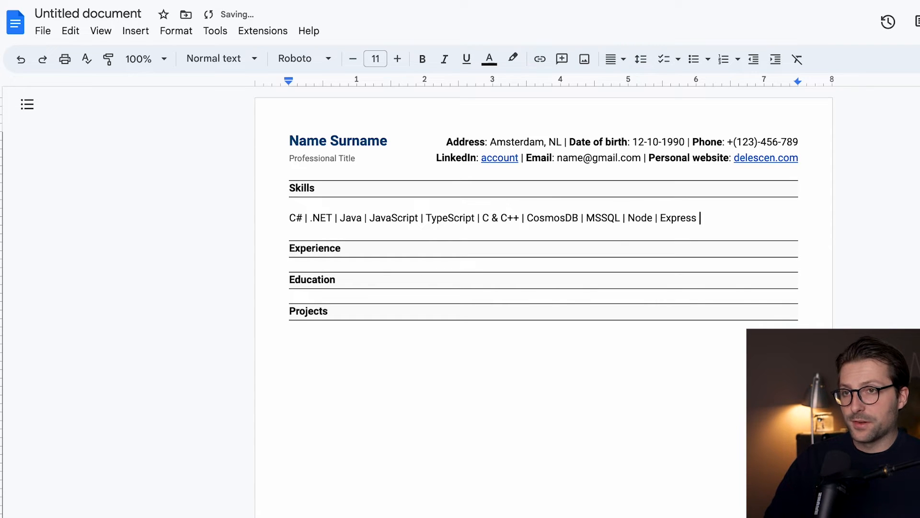
{"action": "type", "text": "React | Vue | Redux"}
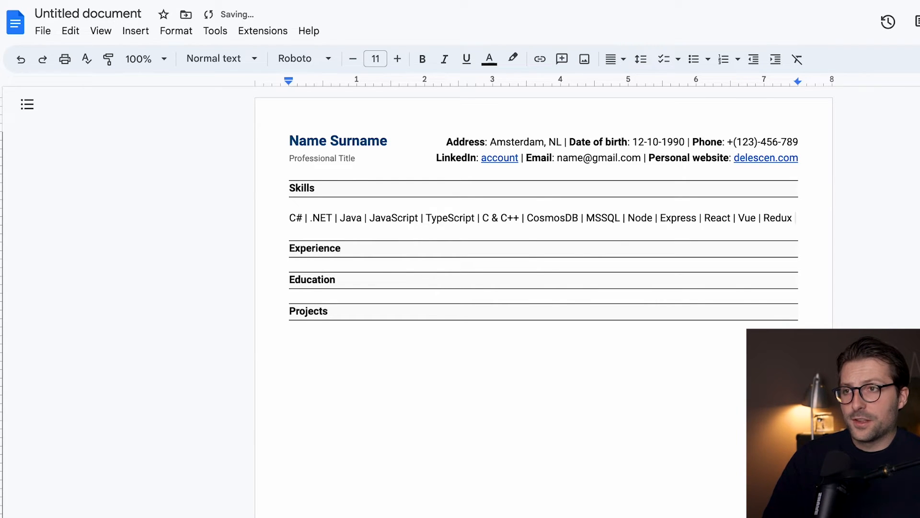
{"action": "type", "text": "jQuery | NoSQL | Git | Azure |"}
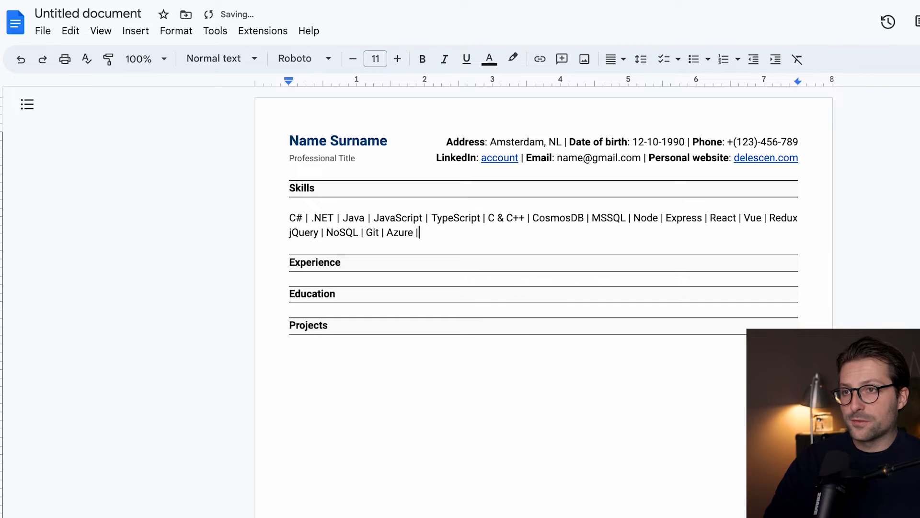
{"action": "type", "text": "Microservices |"}
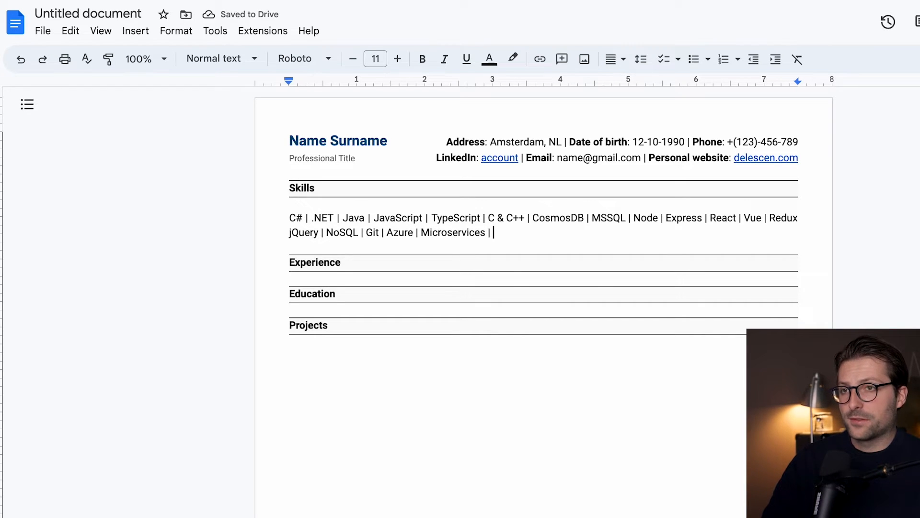
{"action": "type", "text": "Full-Stack | Dutch, Eng"}
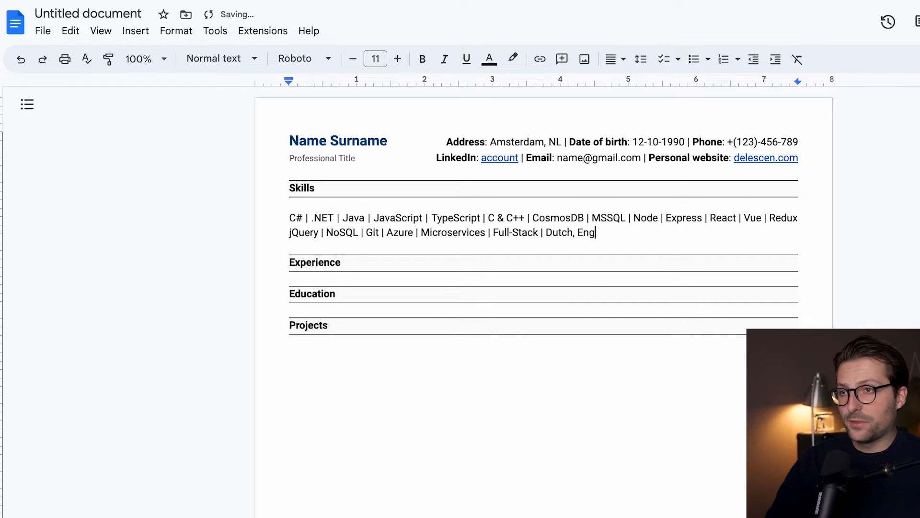
{"action": "type", "text": "lish - All prof"}
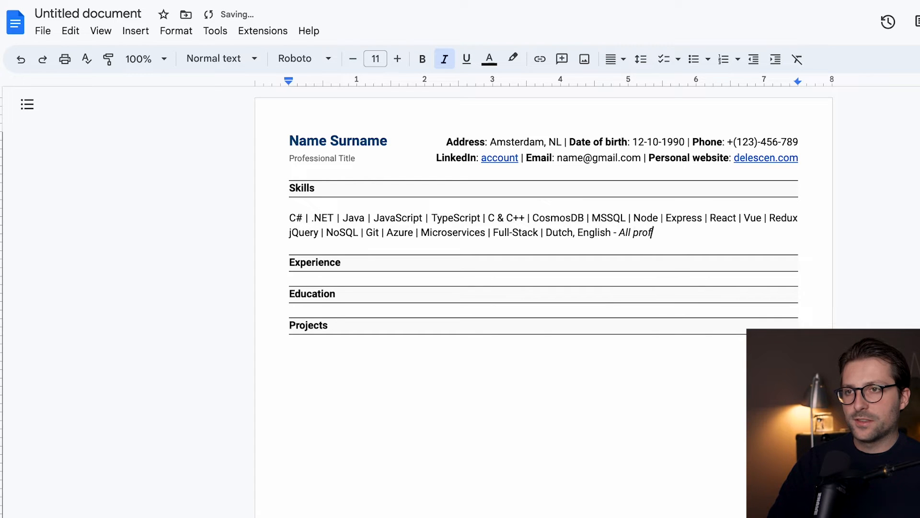
{"action": "type", "text": "essional proficiency or above"}
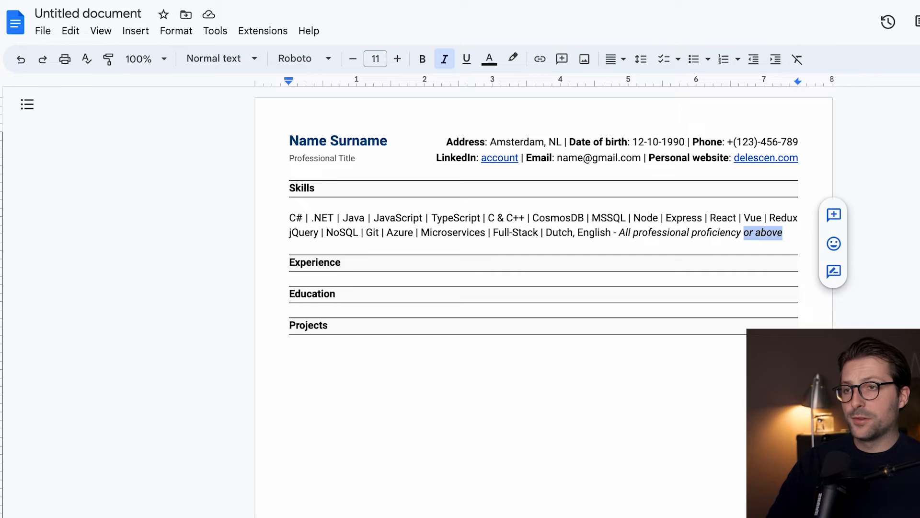
Make the proficiency note bold italic and place the cursor under Experience
{"action": "left_click", "coordinate": [421, 59]}
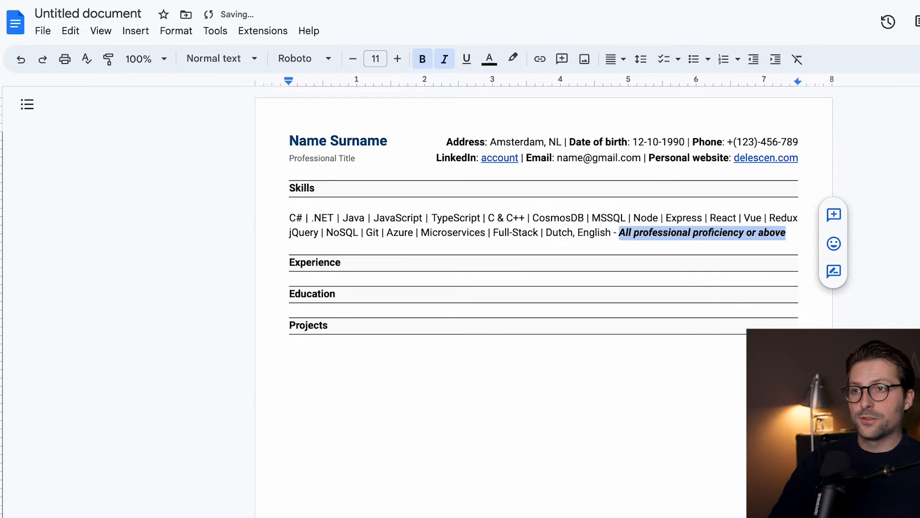
{"action": "left_click", "coordinate": [788, 233]}
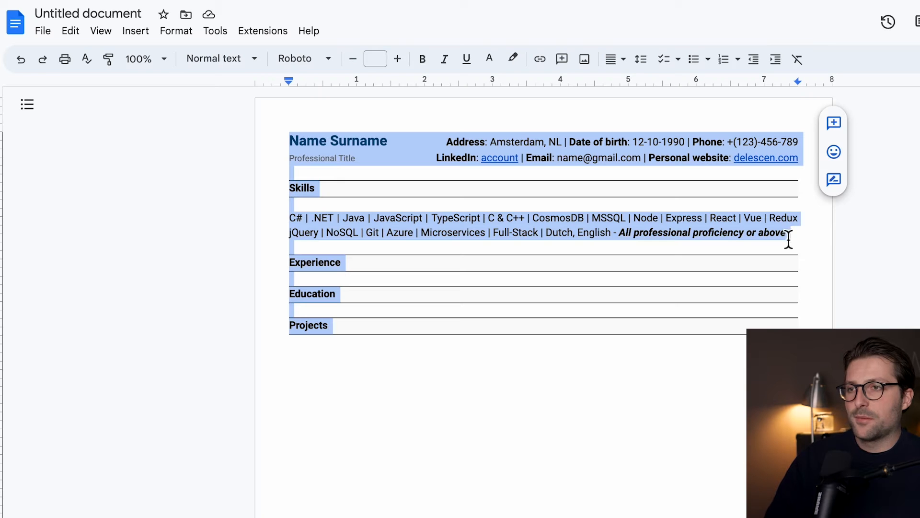
{"action": "left_click", "coordinate": [610, 58]}
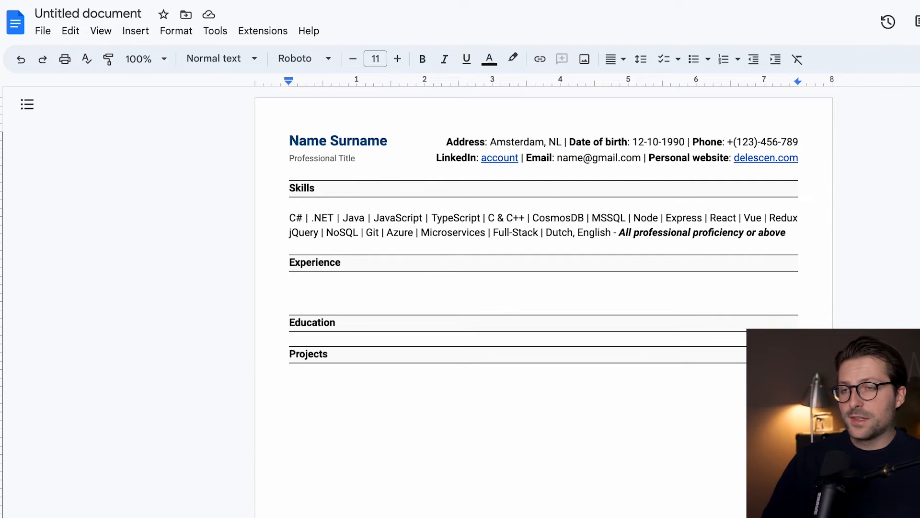
Type 'Company Name | Job Title' and 'City, State | 01.2023 - Current' under Experience
{"action": "type", "text": "Company Name | J"}
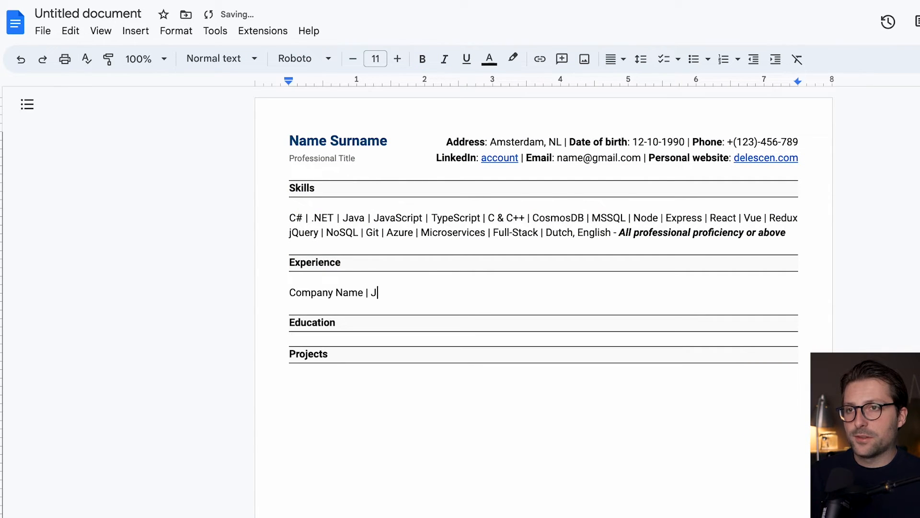
{"action": "type", "text": "ob Title"}
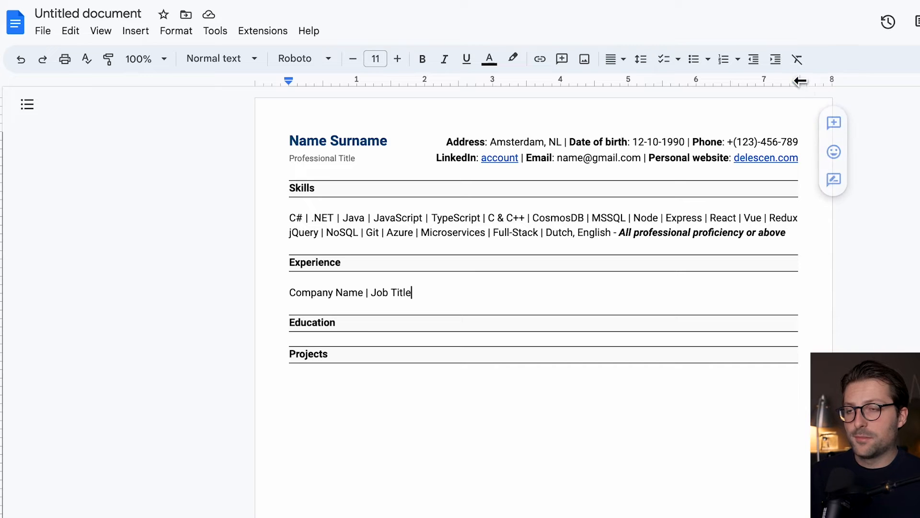
{"action": "mouse_move", "coordinate": [797, 81]}
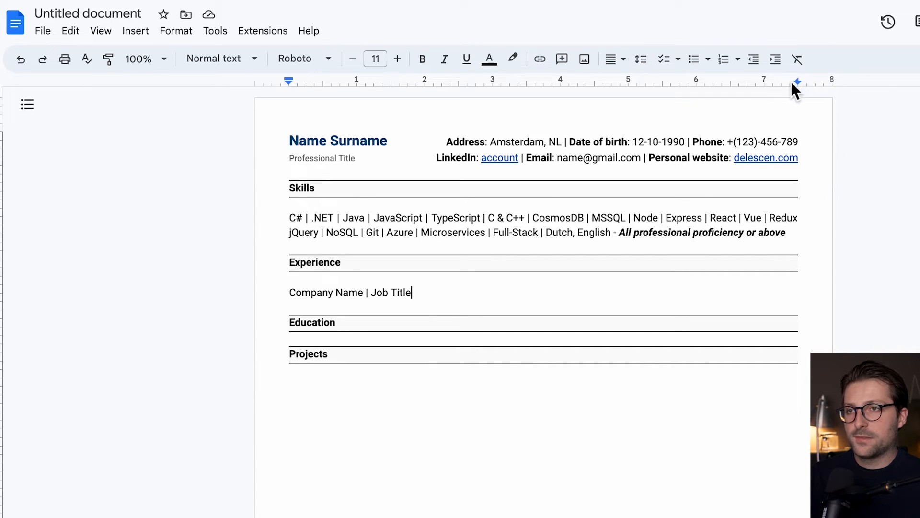
{"action": "type", "text": "City,"}
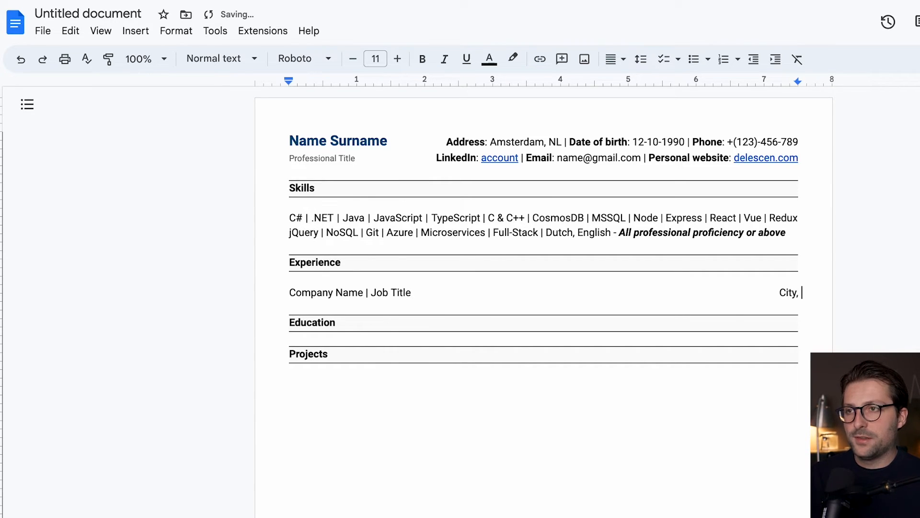
{"action": "type", "text": "State | 01.2023 - Current"}
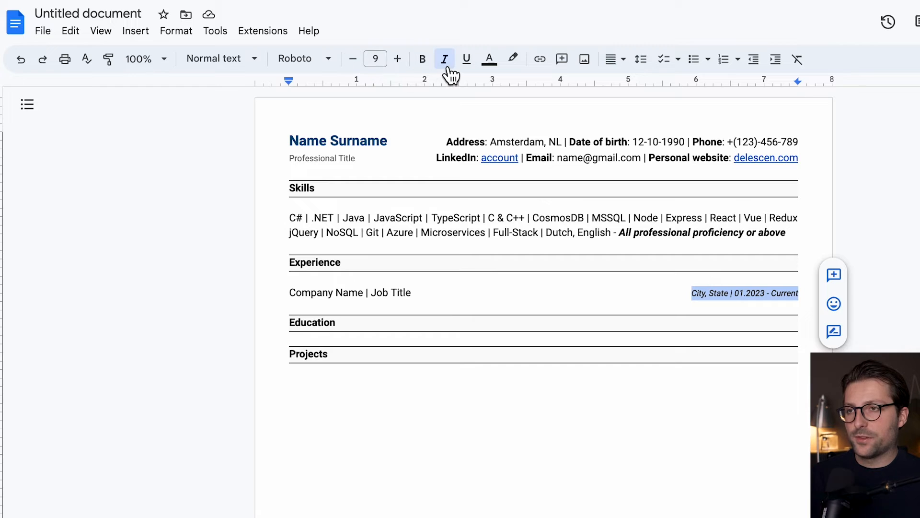
Make the location and dates italic and grey, and select part of the company line
{"action": "left_click", "coordinate": [488, 58]}
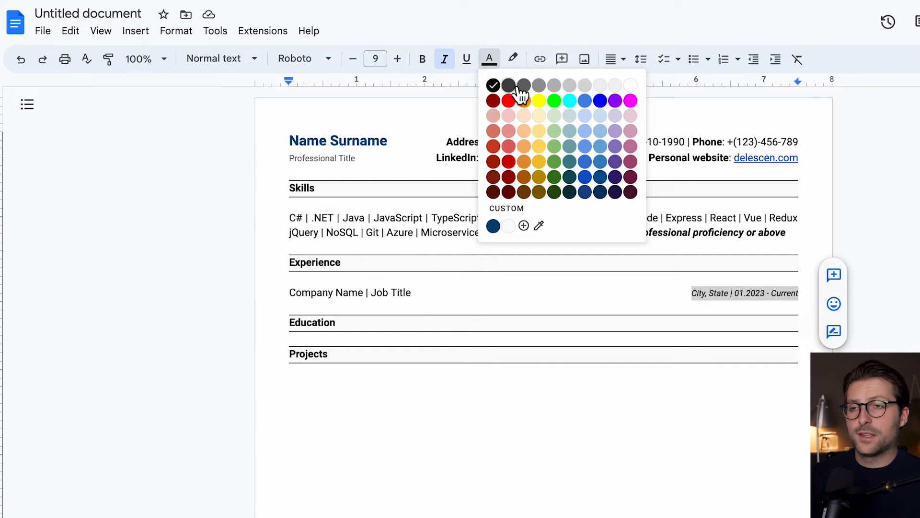
{"action": "left_click", "coordinate": [508, 85]}
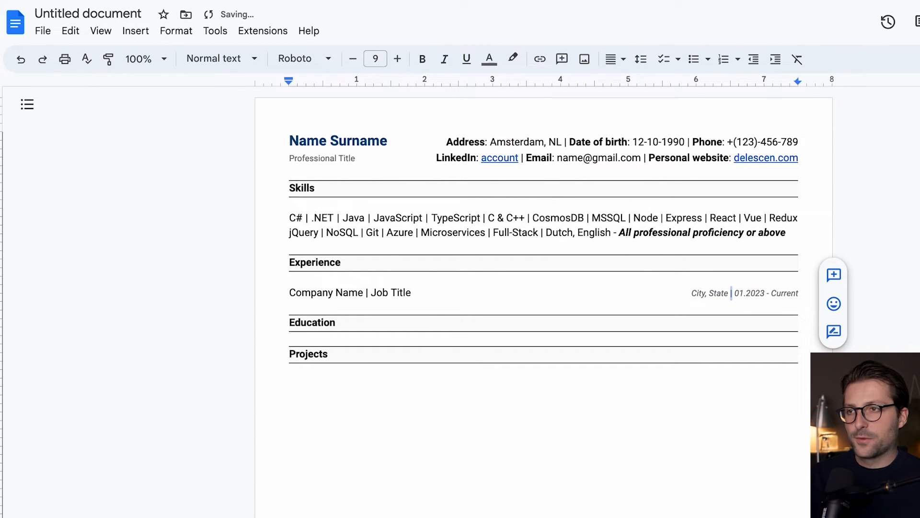
{"action": "mouse_move", "coordinate": [492, 94]}
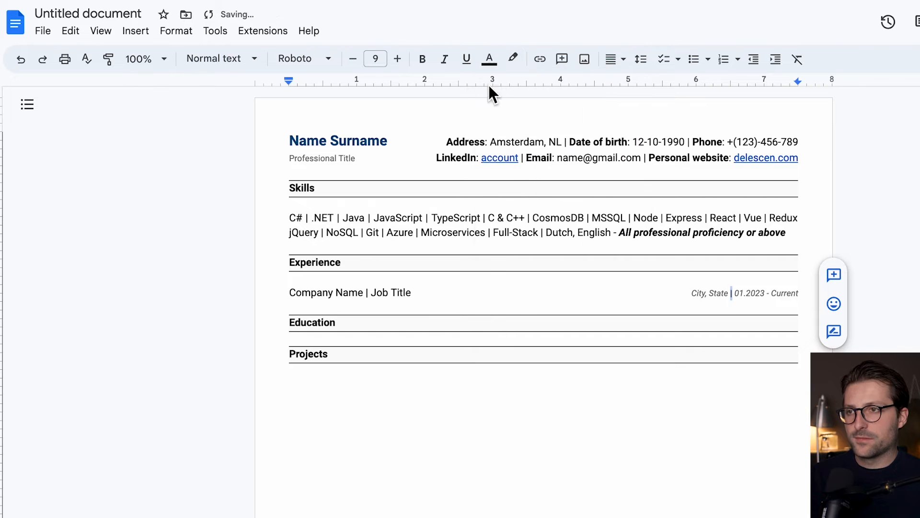
{"action": "double_click", "coordinate": [326, 292]}
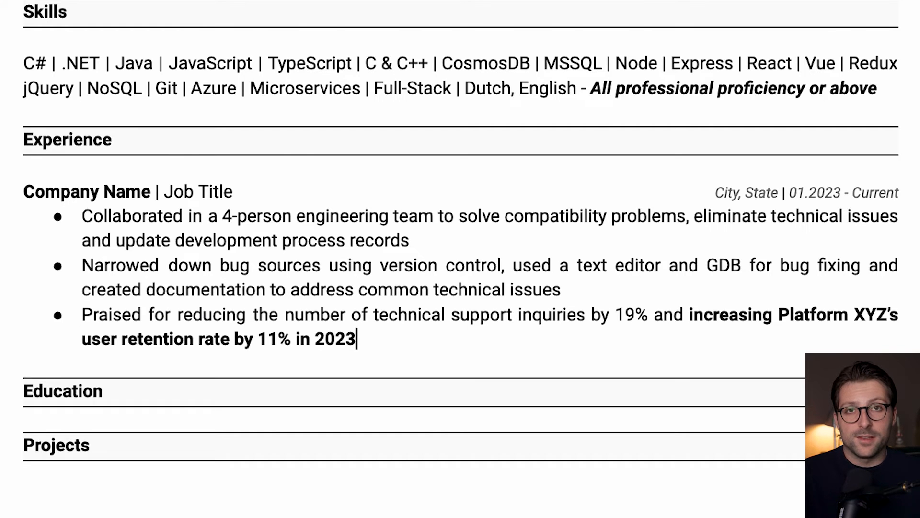
Under Education, type the 'University Name' line with its 01.2021 date
{"action": "scroll", "scroll_direction": "down", "scroll_amount": 3}
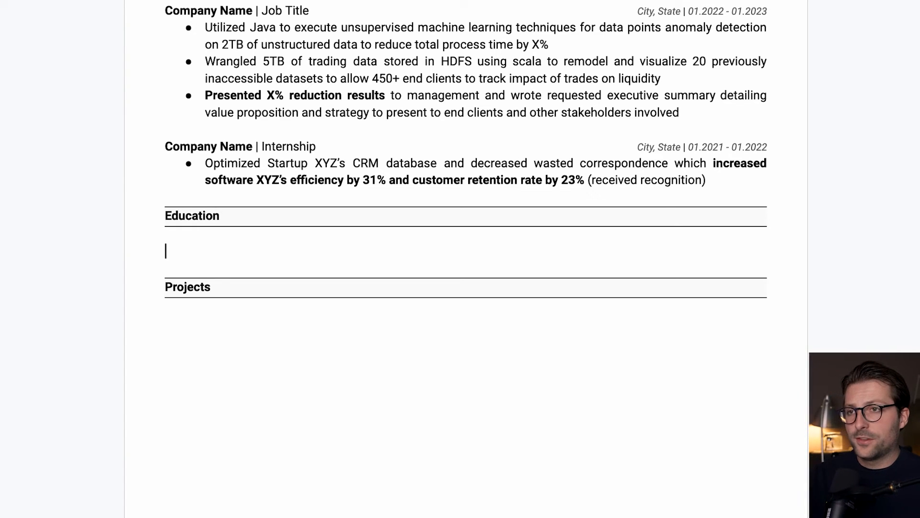
{"action": "type", "text": "University Name | Master’s Degree City, State | 01.2020 -"}
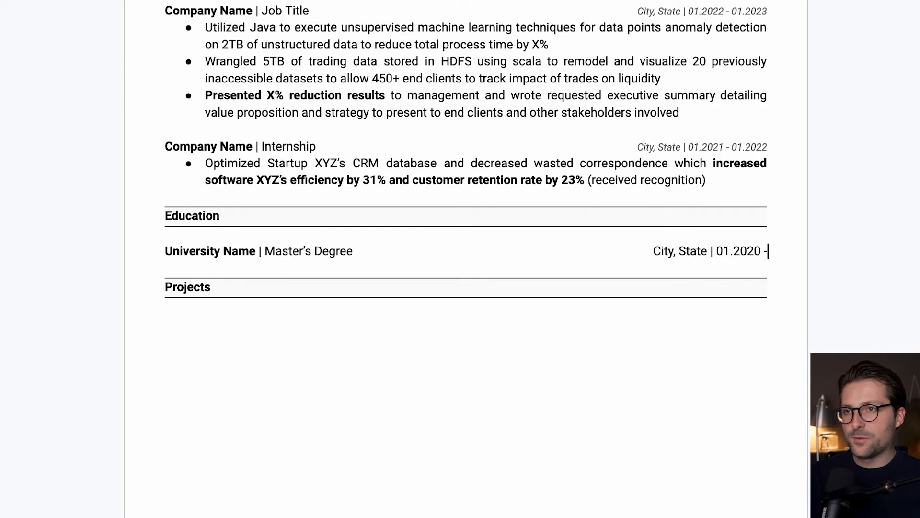
{"action": "type", "text": "01.2021"}
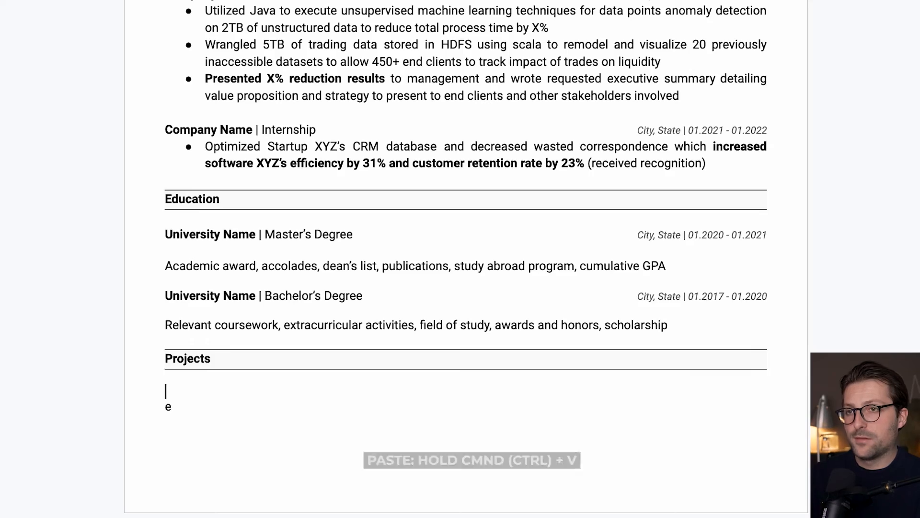
Insert a 1x3 table under Projects and describe the Crypto Price Predictor project
{"action": "left_click", "coordinate": [135, 30]}
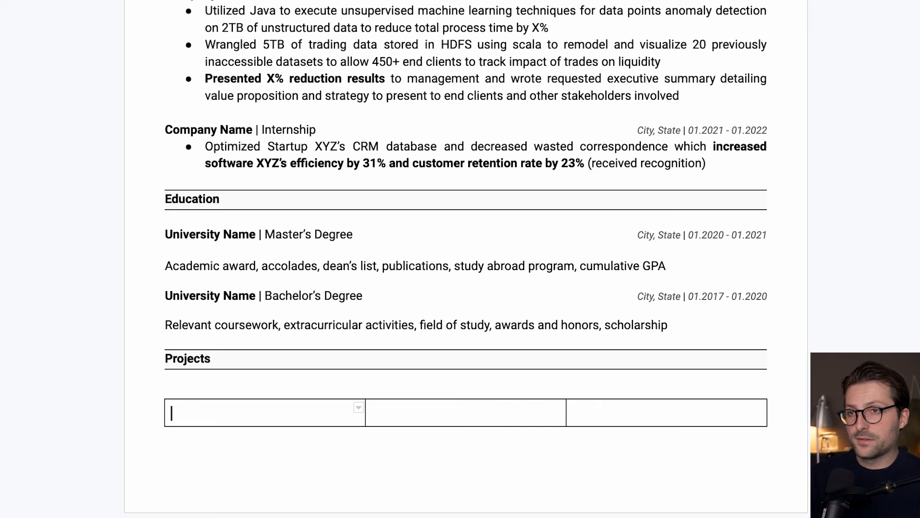
{"action": "type", "text": "Crypto Price"}
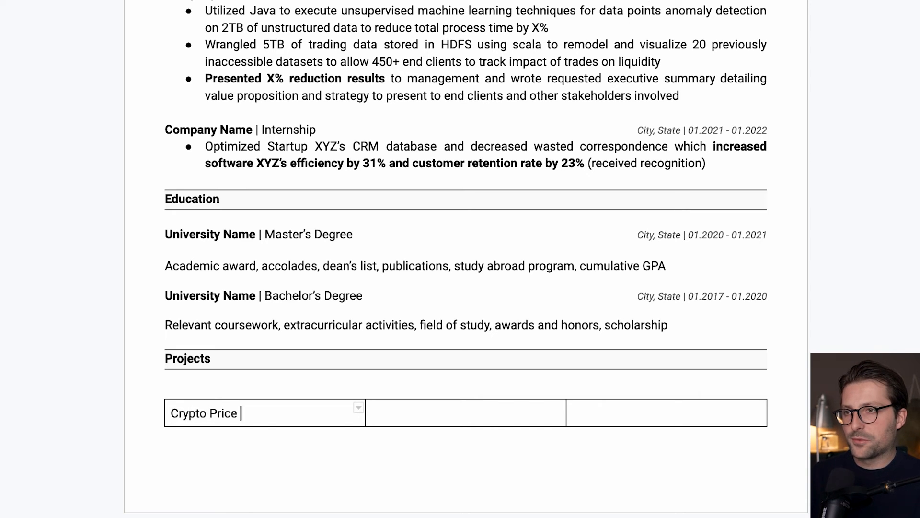
{"action": "type", "text": "Predictor Project Created"}
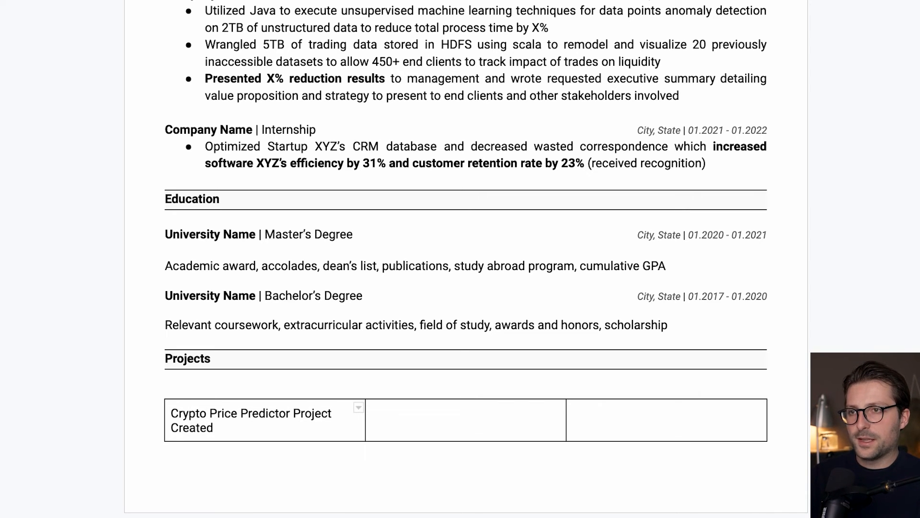
{"action": "type", "text": "a price predictor to help"}
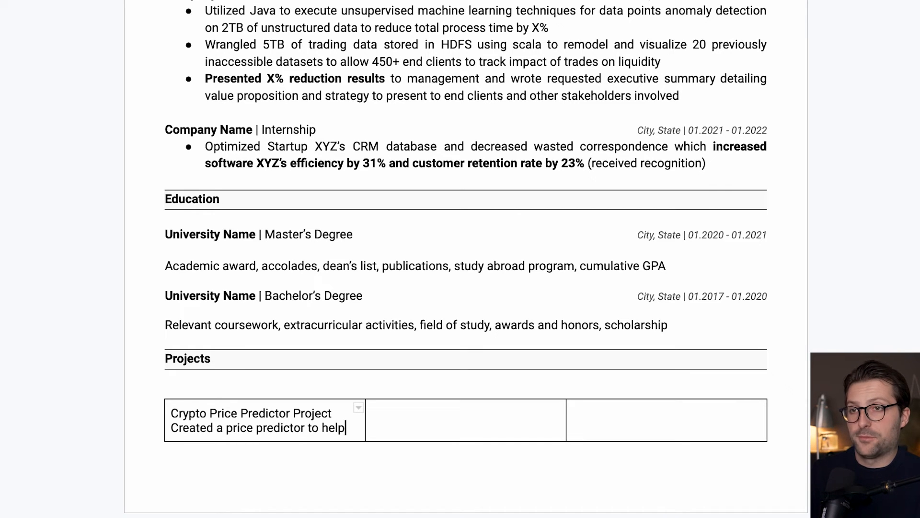
{"action": "type", "text": "predict BTC's and ETH'"}
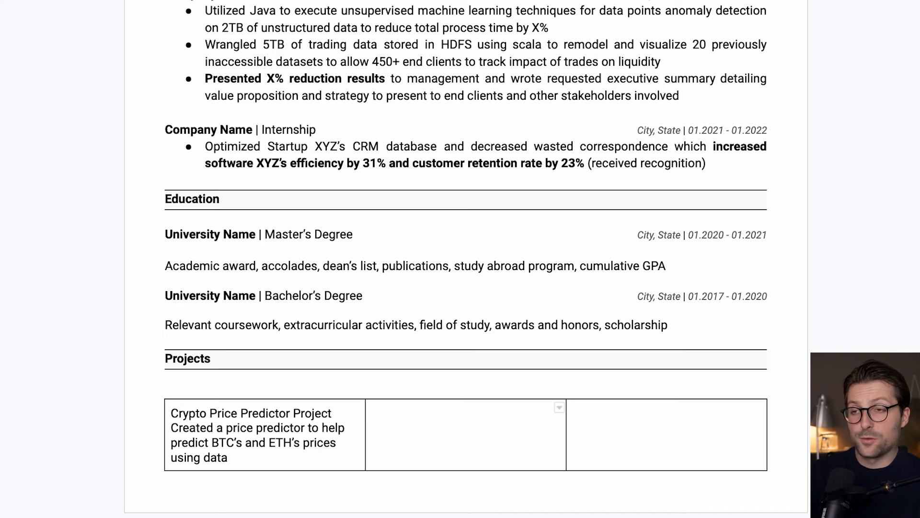
Describe the Optical Character Recognition project and the University XYZ project in the remaining cells
{"action": "type", "text": "Optical Character Recognition"}
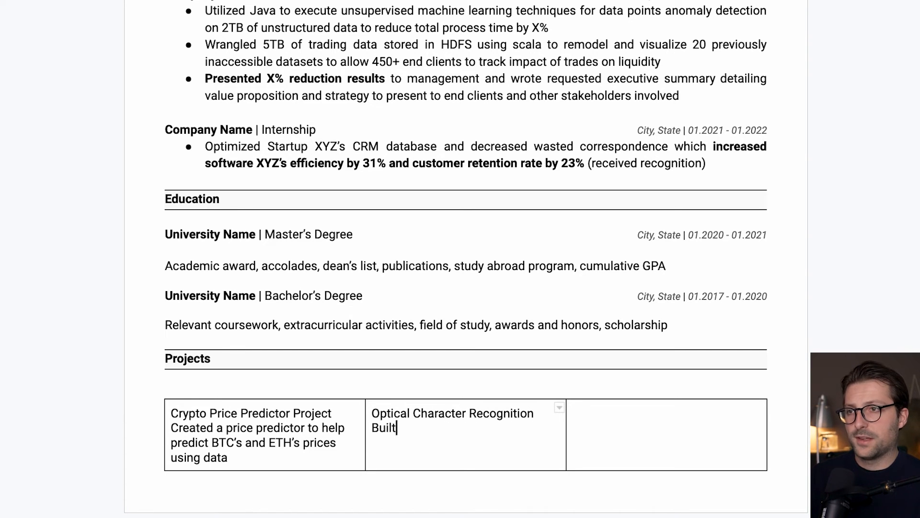
{"action": "type", "text": "a system to process images"}
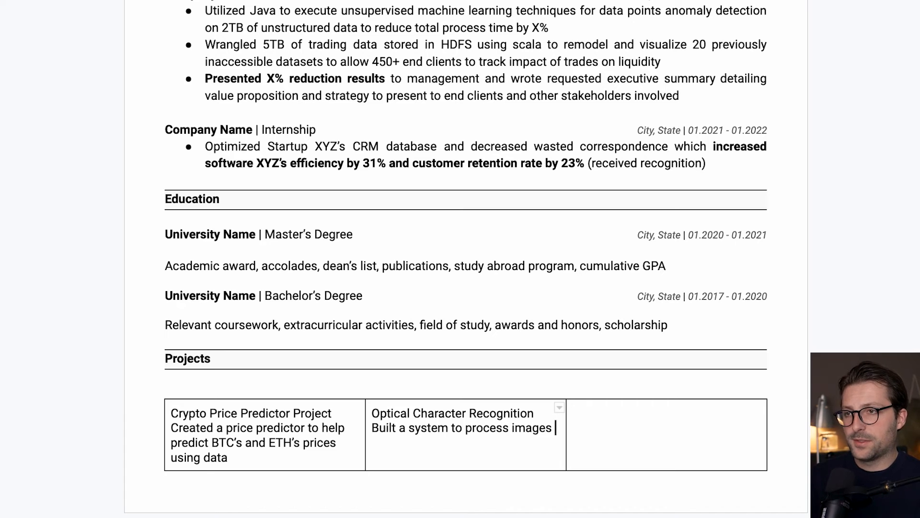
{"action": "type", "text": "and identify characters,"}
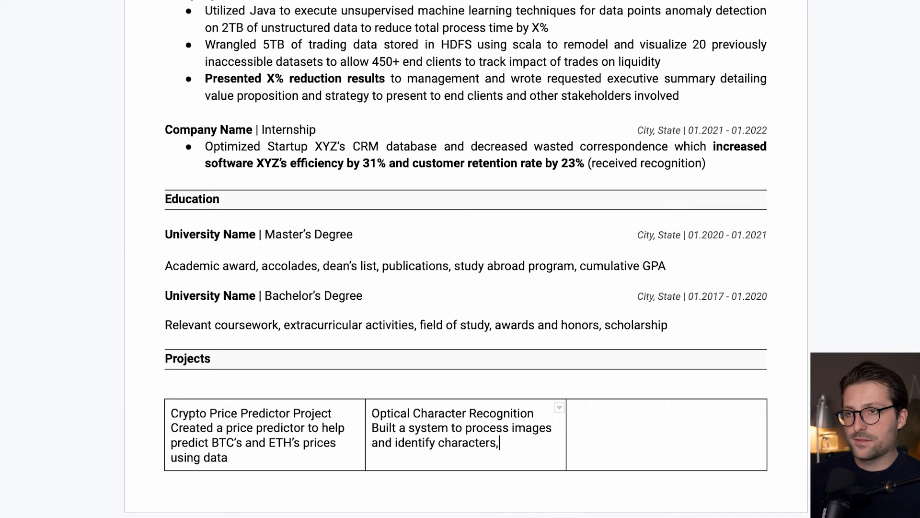
{"action": "type", "text": "but also to search and manipulate the dat"}
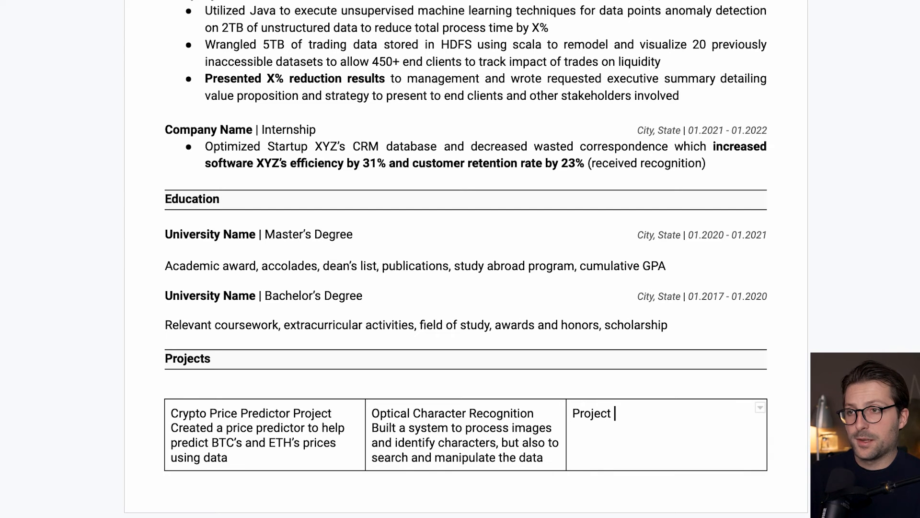
{"action": "type", "text": "at [University XYZ]"}
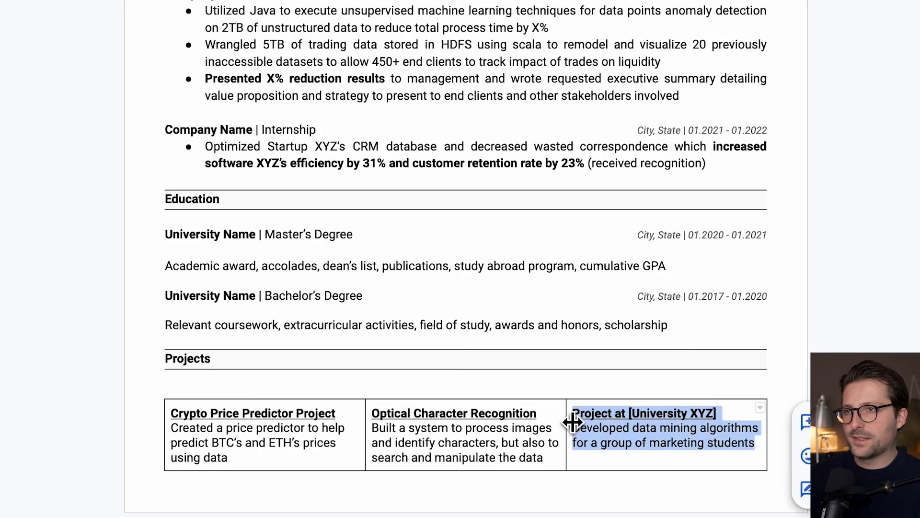
Right-align the third project and open the table's border settings
{"action": "left_click", "coordinate": [253, 442]}
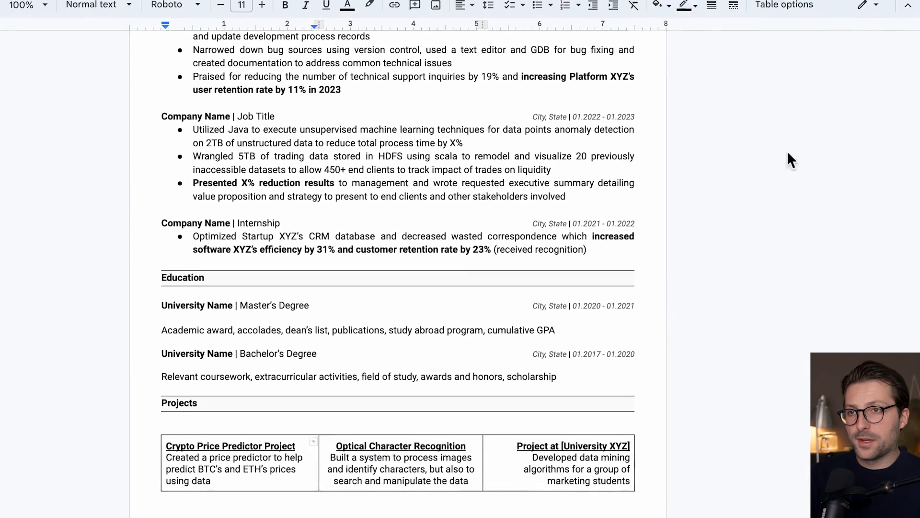
{"action": "left_click", "coordinate": [784, 5]}
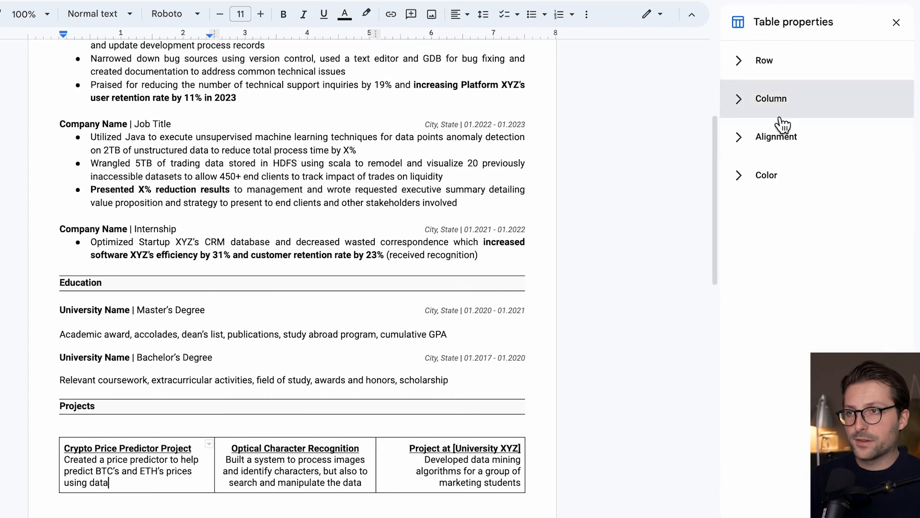
{"action": "left_click", "coordinate": [766, 175]}
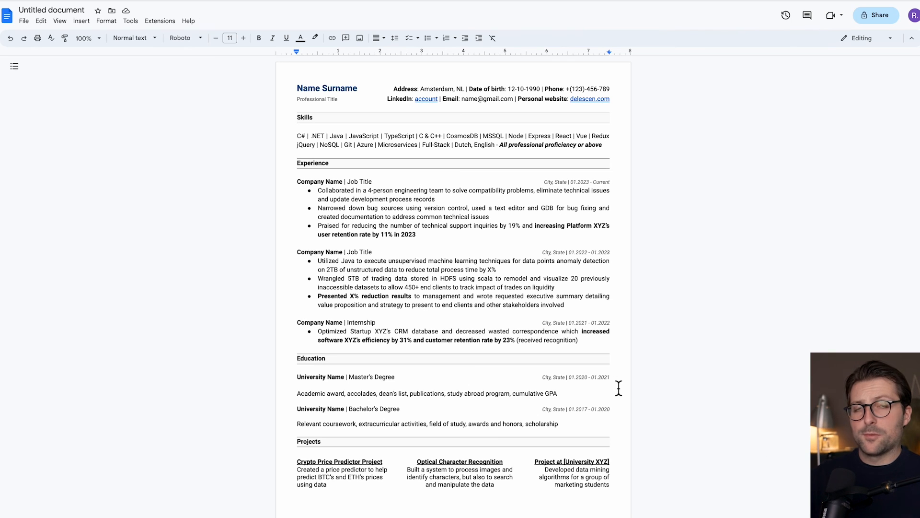
{"action": "mouse_move", "coordinate": [100, 11]}
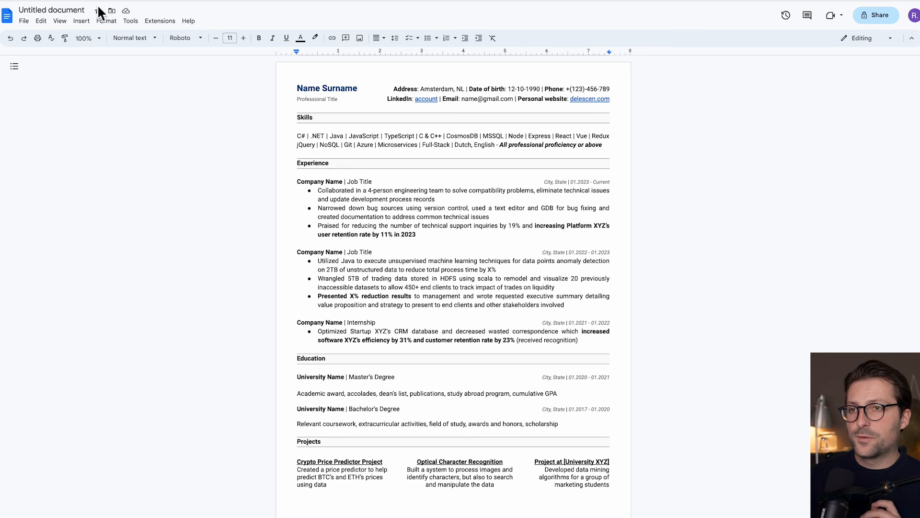
{"action": "left_click", "coordinate": [52, 10]}
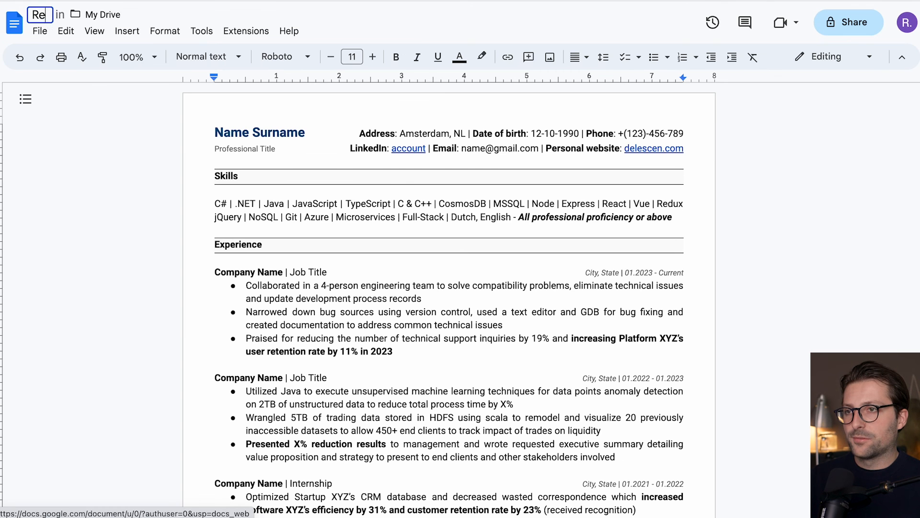
{"action": "type", "text": "René Delescen Resume"}
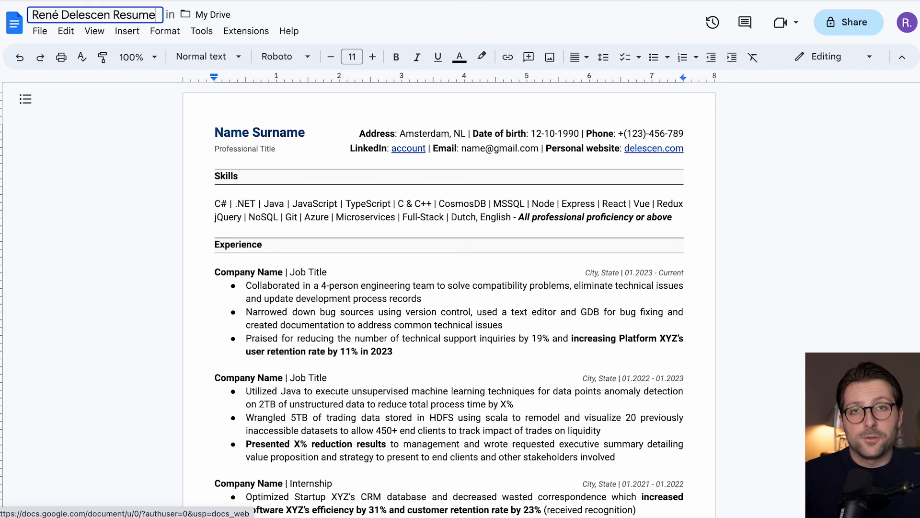
{"action": "left_click", "coordinate": [39, 31]}
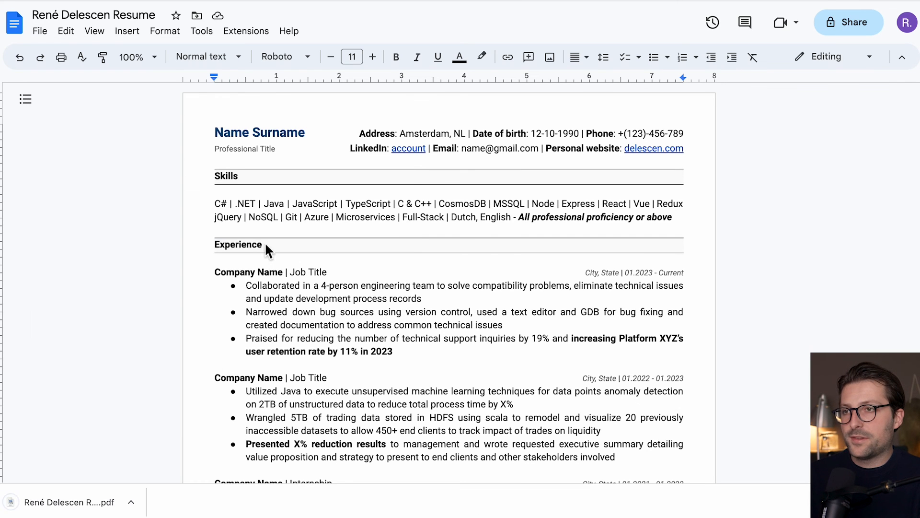
Open the downloaded resume PDF to check the page, then return to the document
{"action": "left_click", "coordinate": [70, 501]}
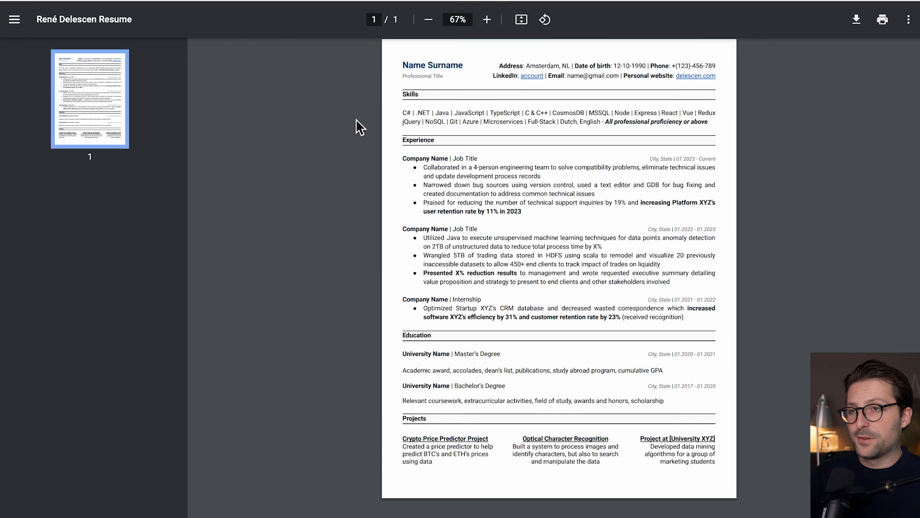
{"action": "left_click", "coordinate": [40, 31]}
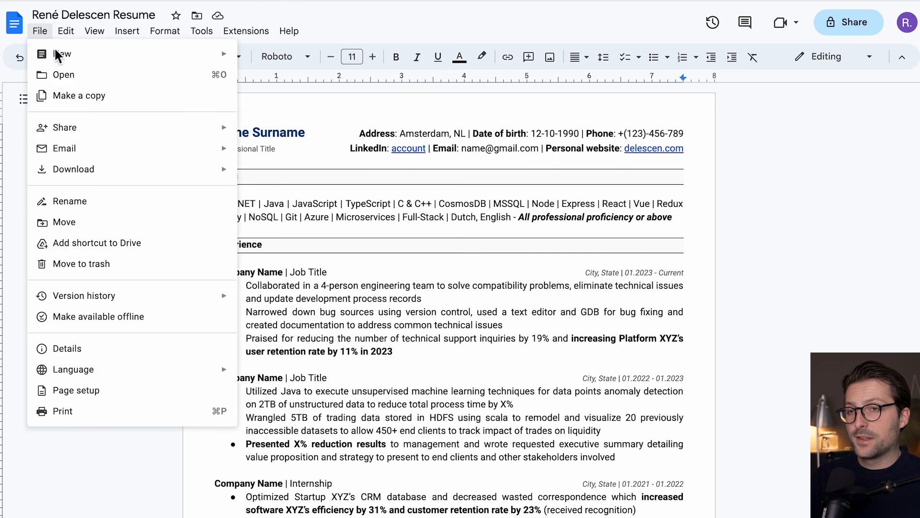